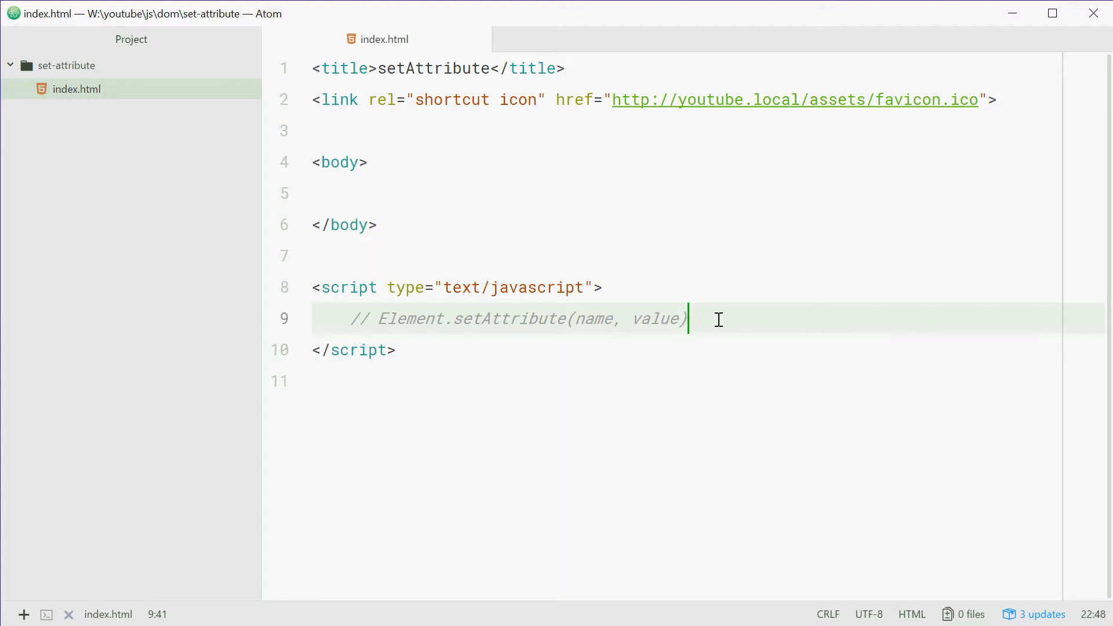
mouse_move(731, 313)
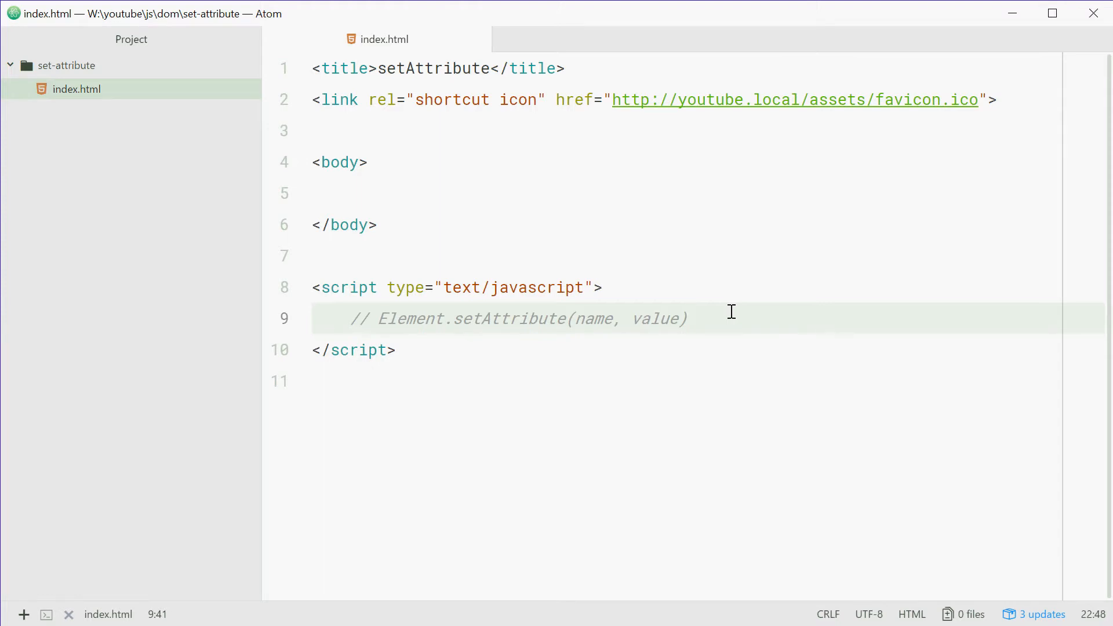
Step: Add <input type="text" id="myInput" value="sample" /> inside the body and save index.html
left_click(381, 194)
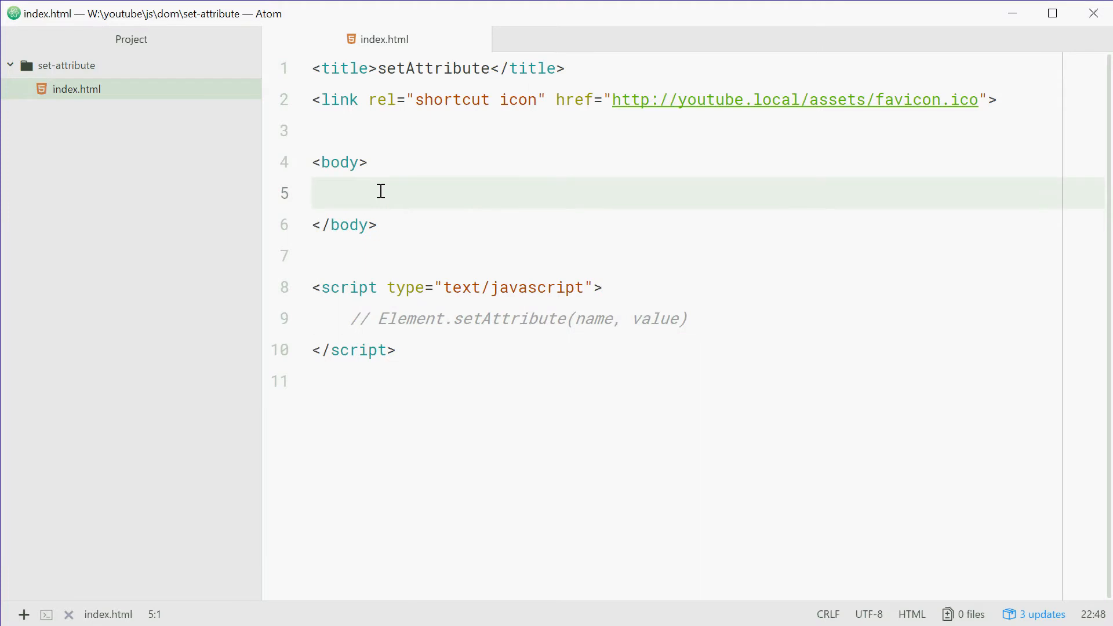
mouse_move(327, 162)
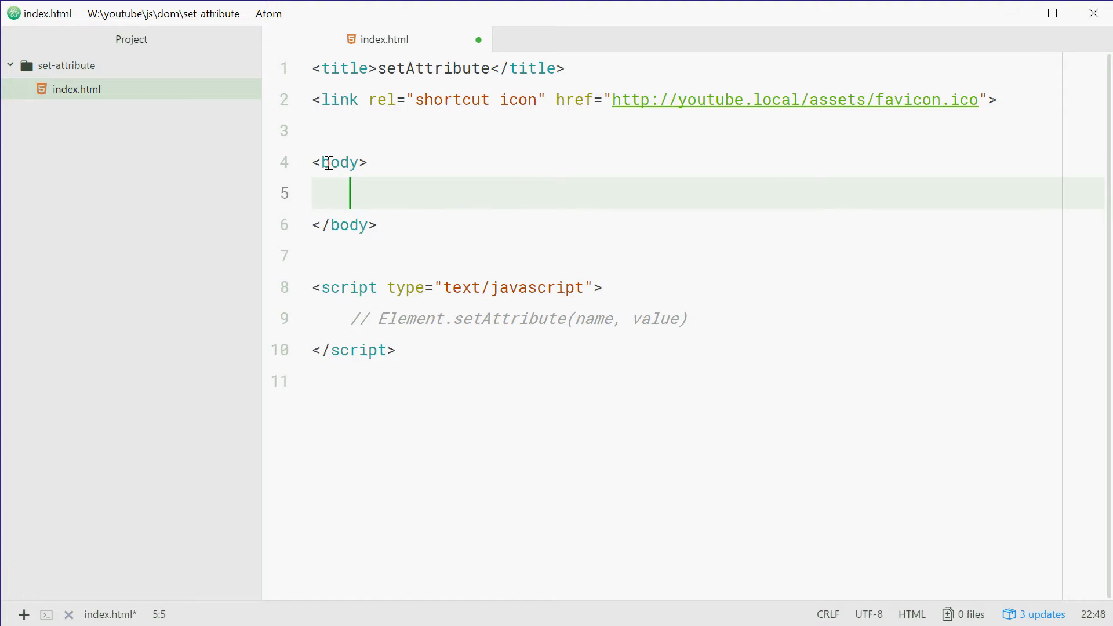
type("<")
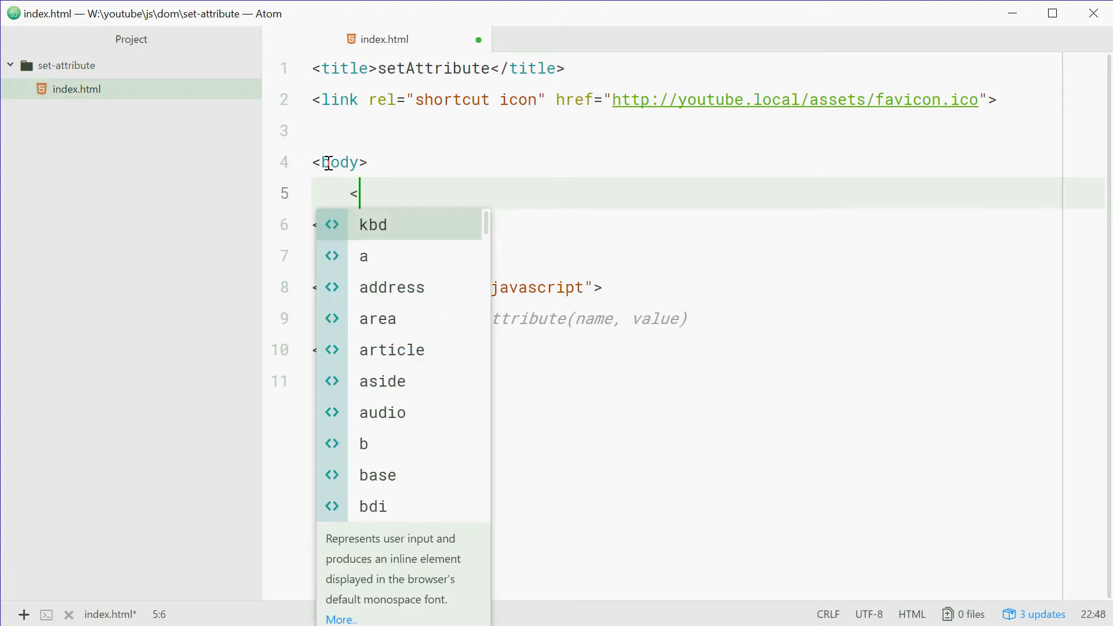
type("input type=")
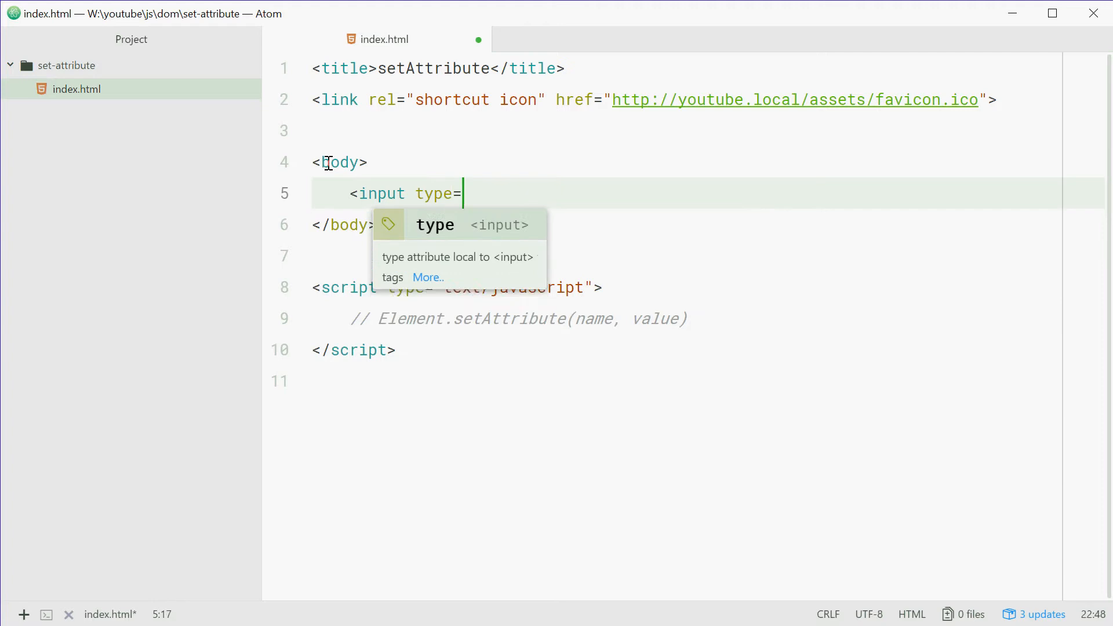
type("\"text\" id=\"")
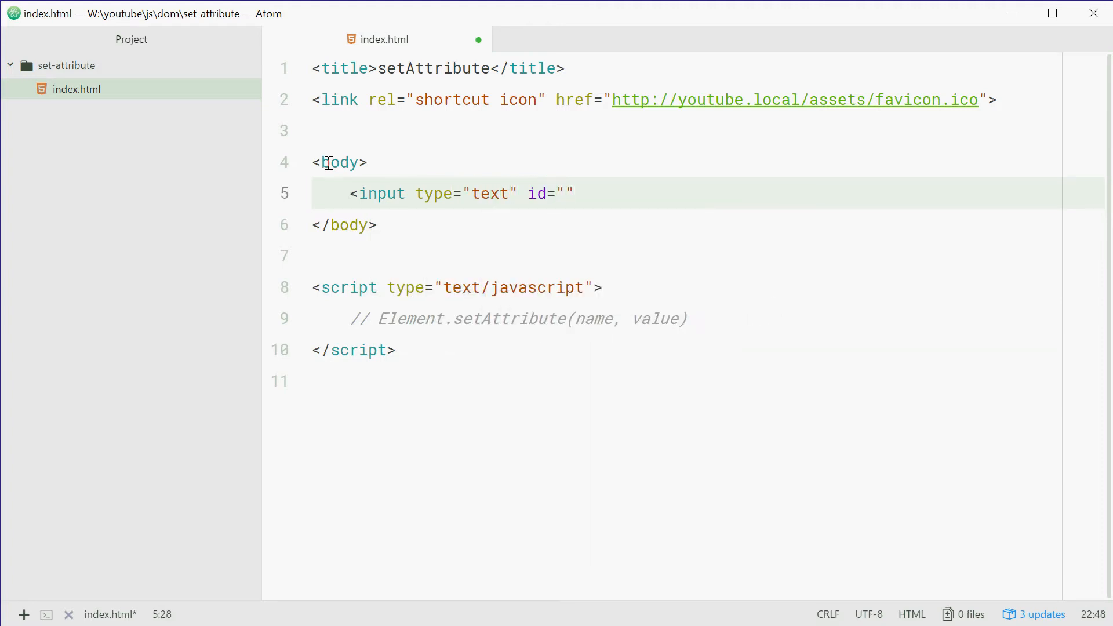
left_click(566, 193)
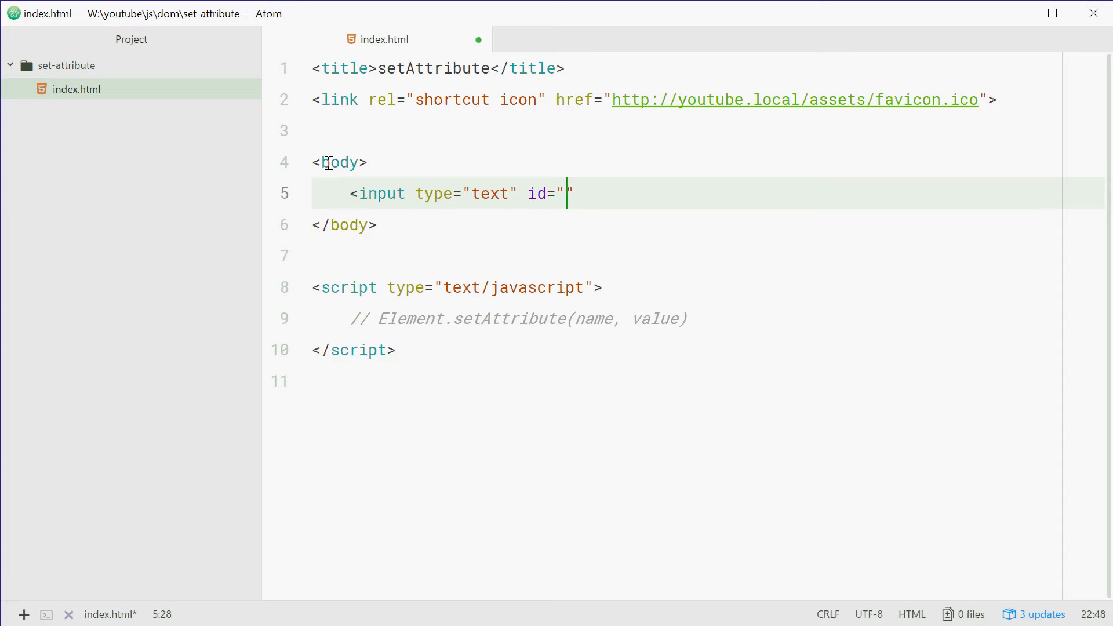
type("myInput")
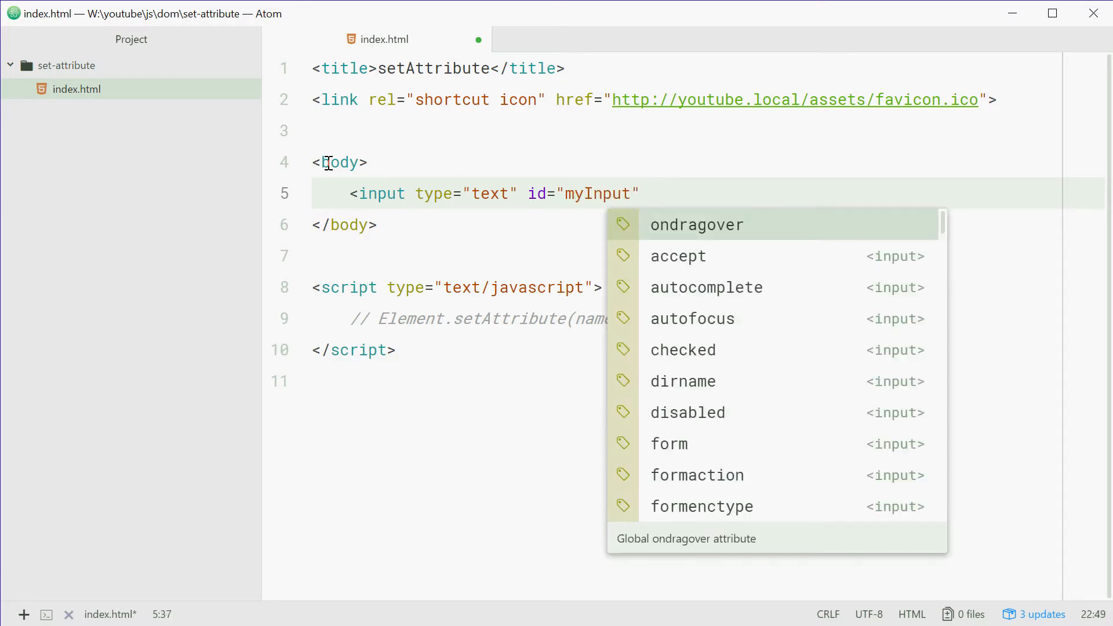
type("value=")
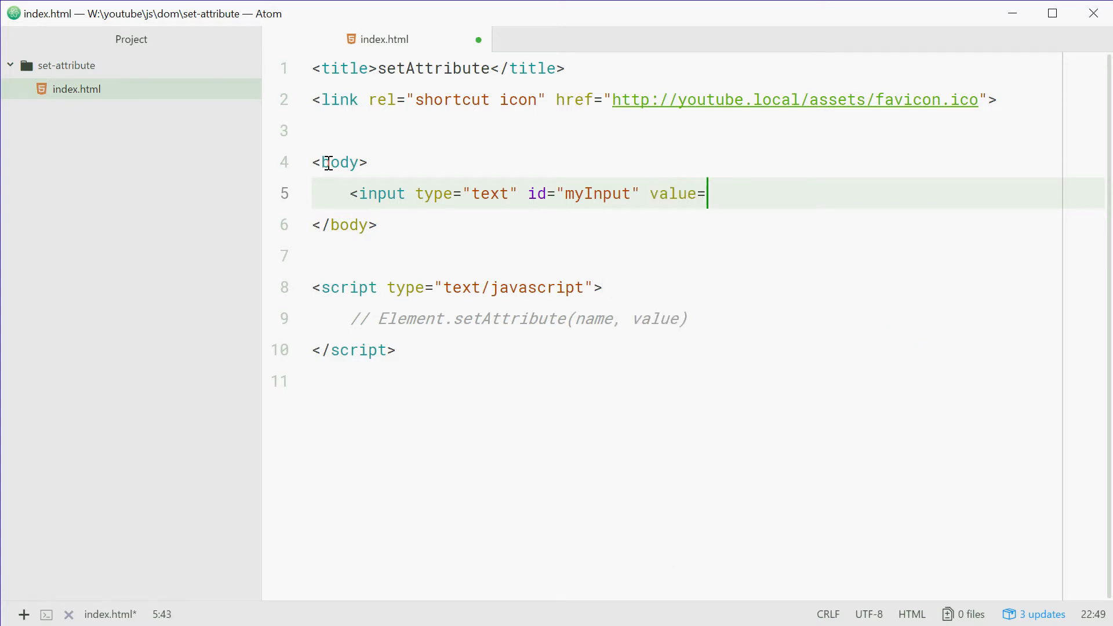
type("\"sampl\"")
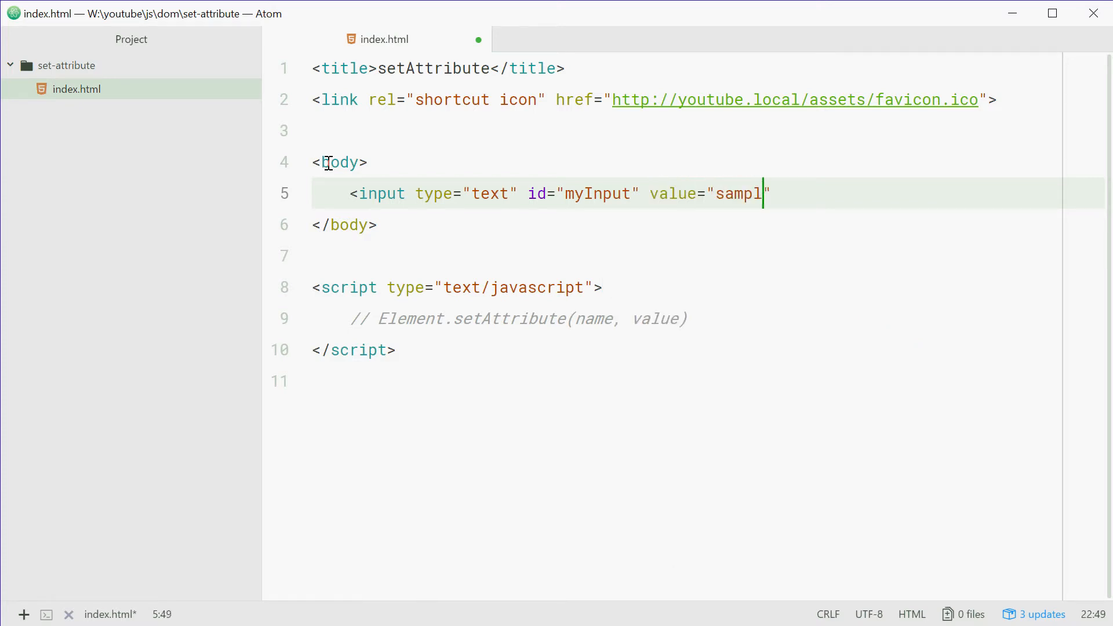
type("e\" />")
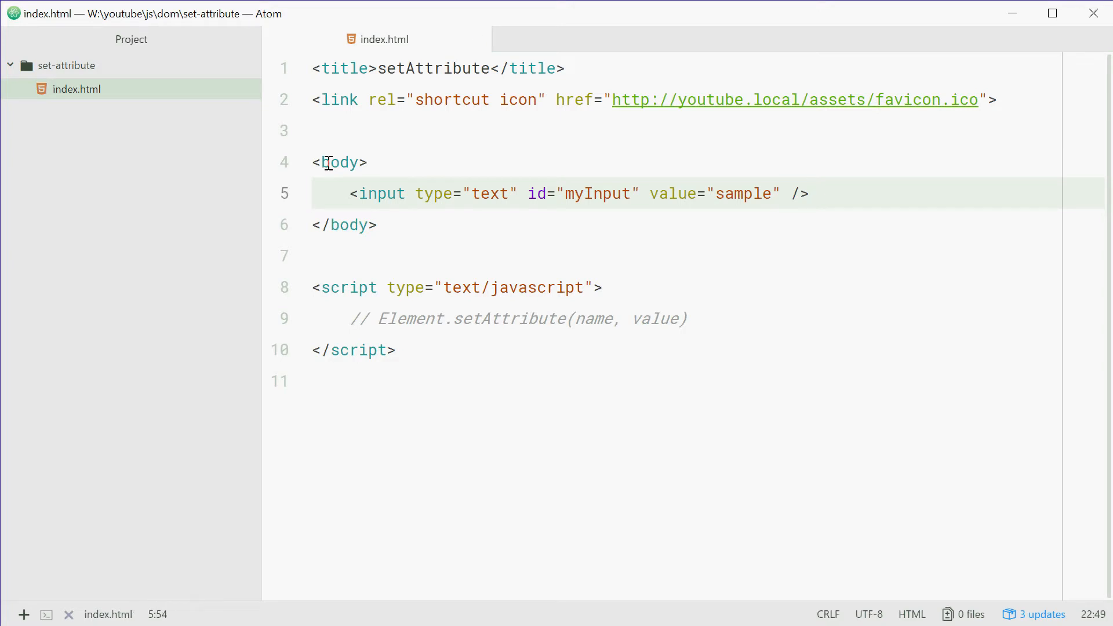
left_click(312, 255)
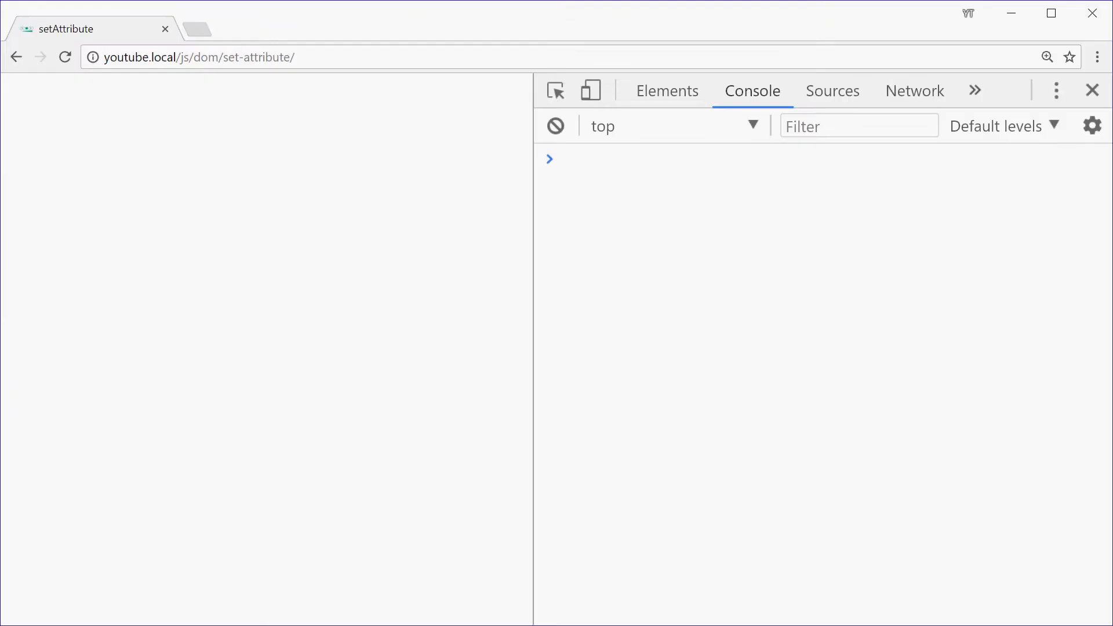
Step: View the reloaded page in Chrome with its input reading sample beside the console
type("sample\" />")
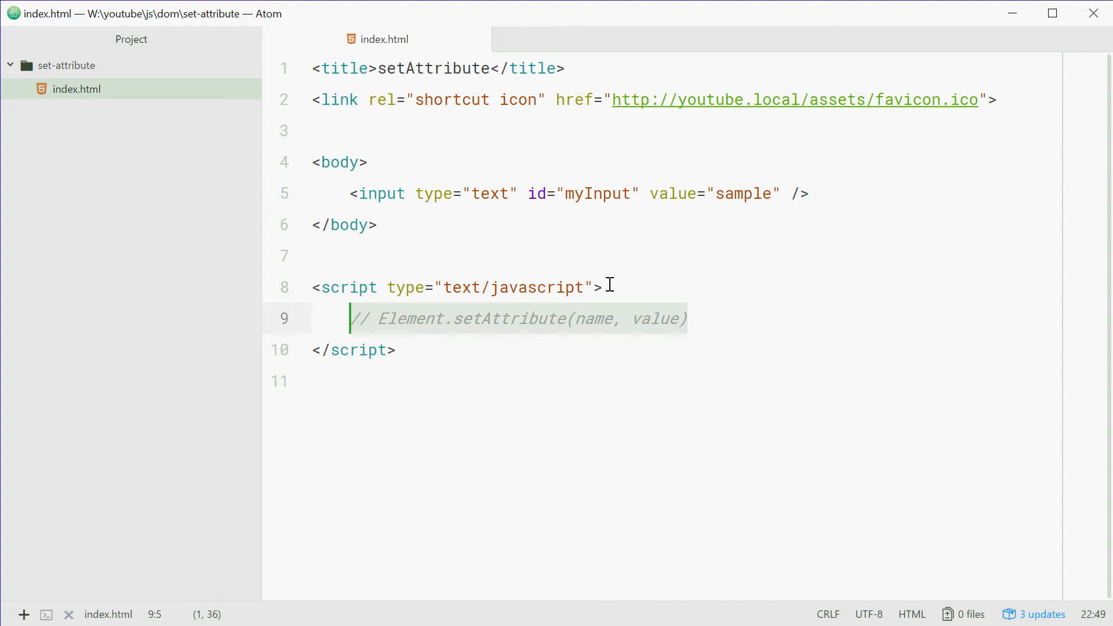
Step: Write document.getElementById('myInput') in the script to grab the input element
type("docu")
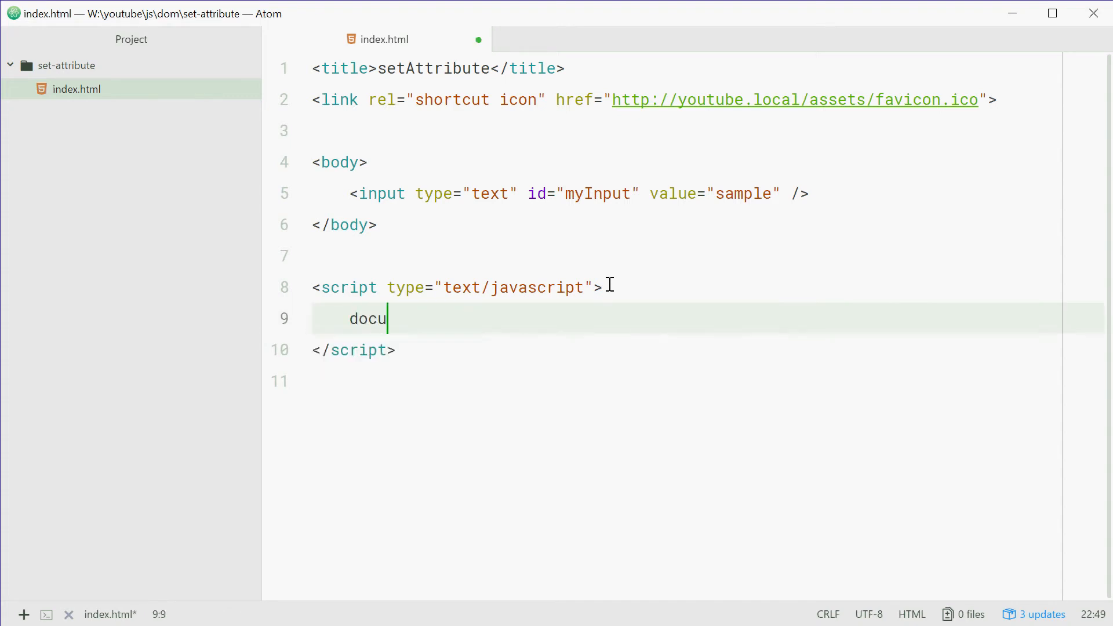
type("ment.getE")
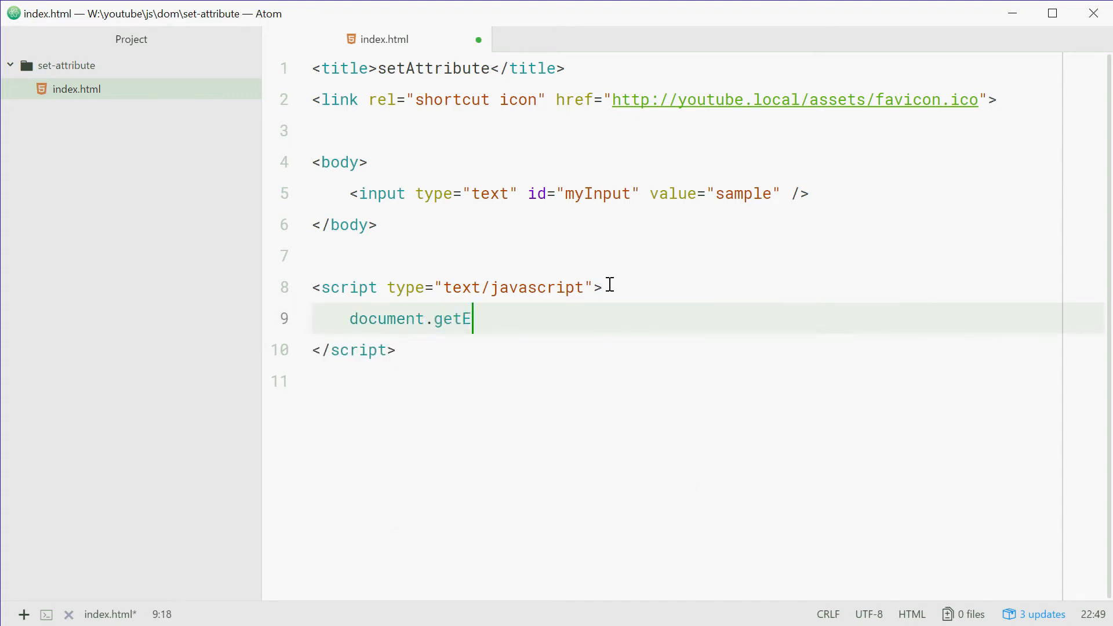
type("lementById(")
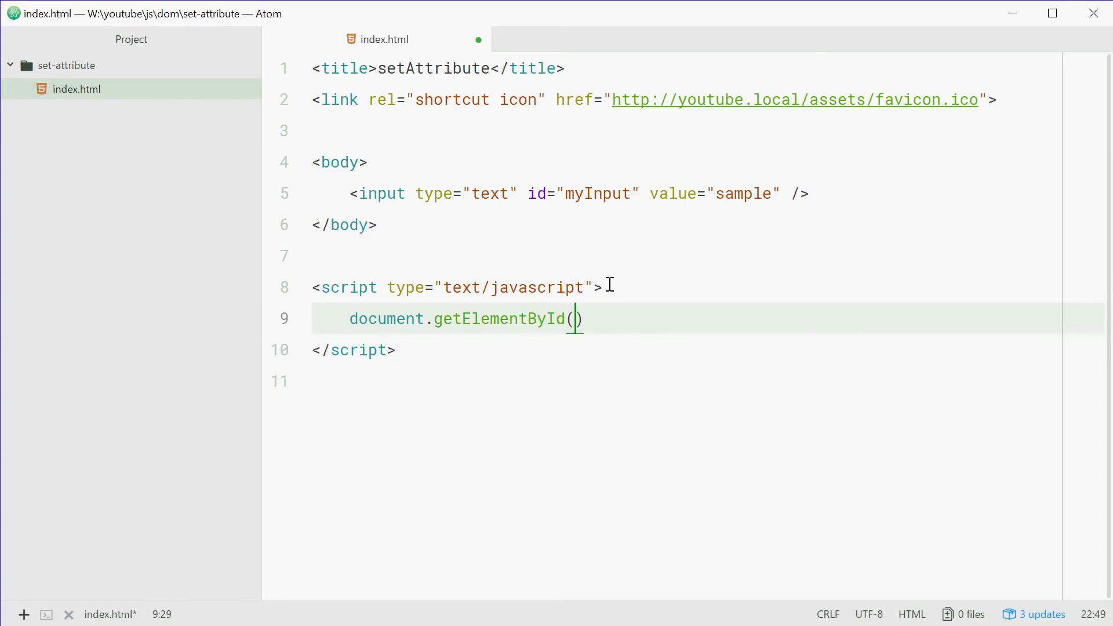
left_click(350, 193)
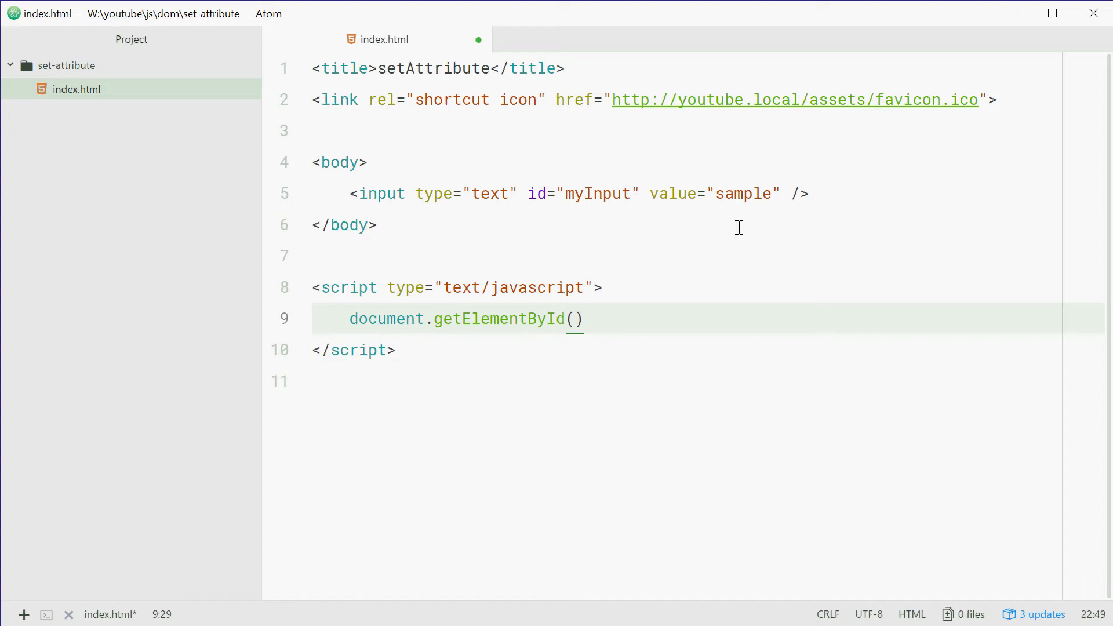
type("'m'")
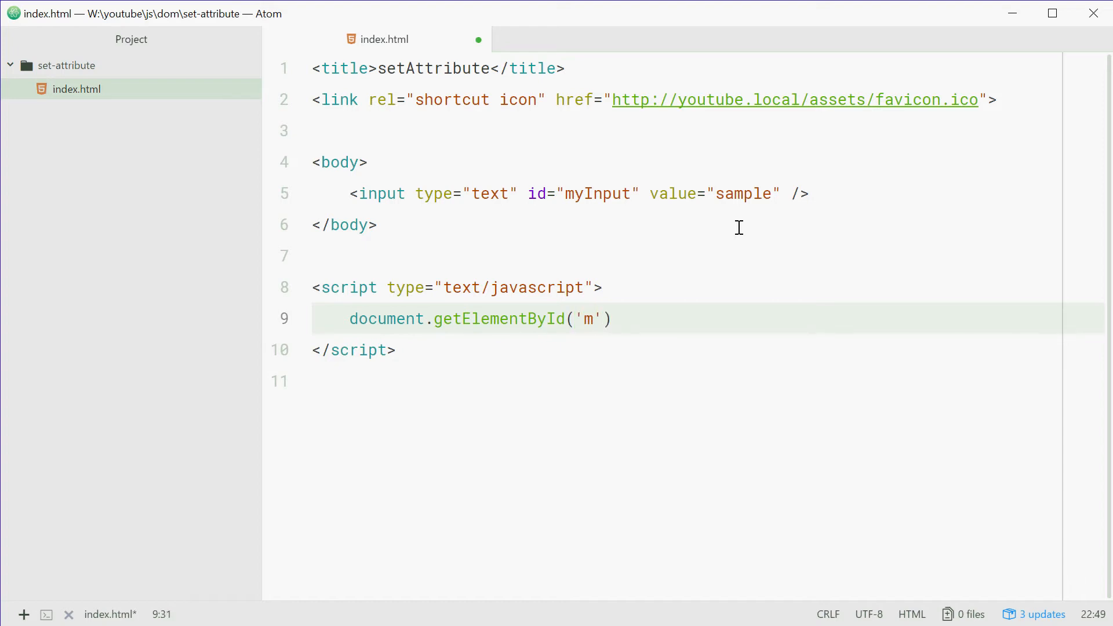
type("yInput")
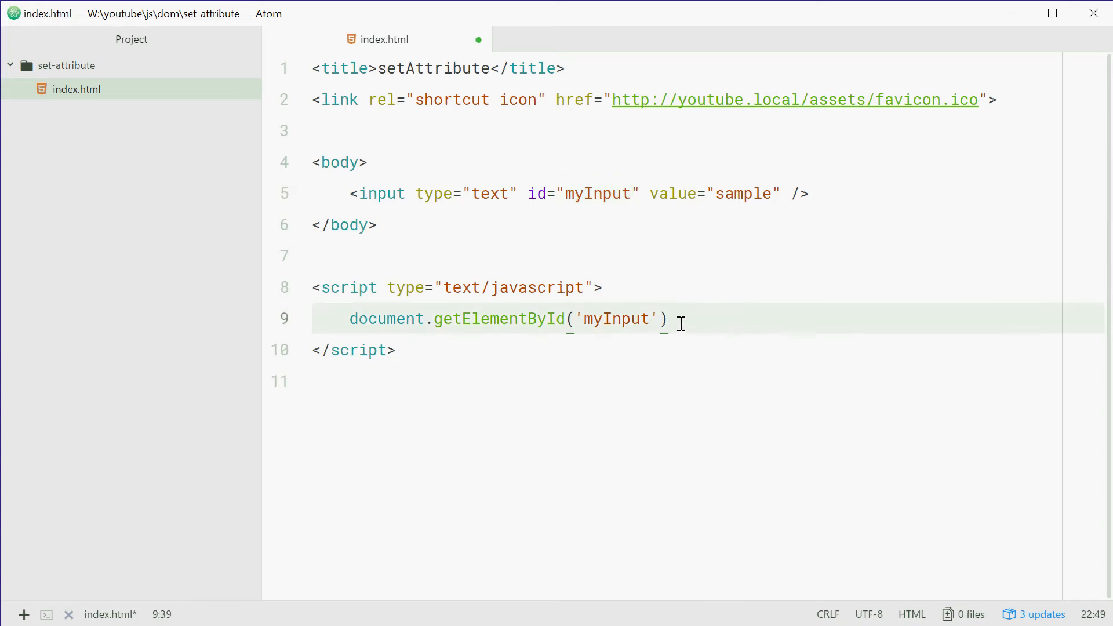
Step: Chain .setAttribute('value', 'water bottle') onto the element lookup
type(".")
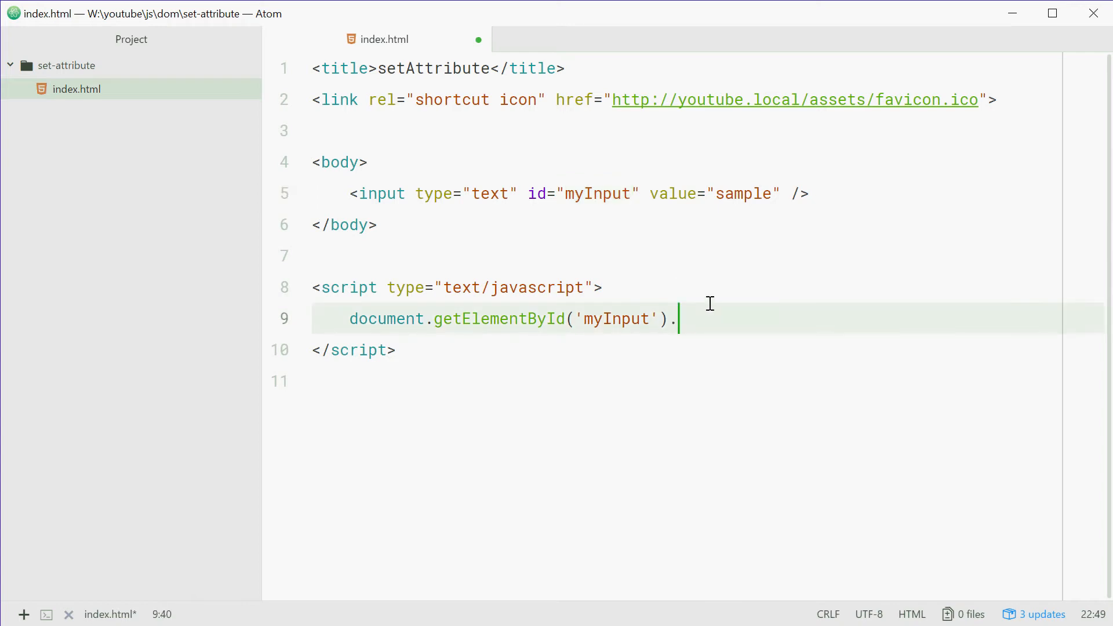
type("setA")
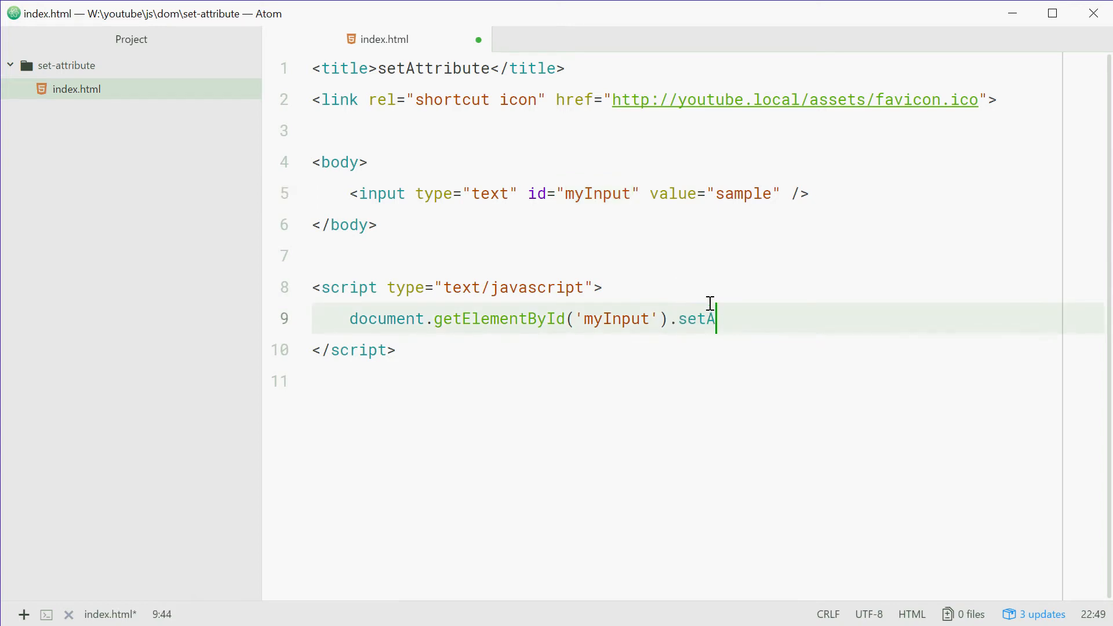
type("ttribute()")
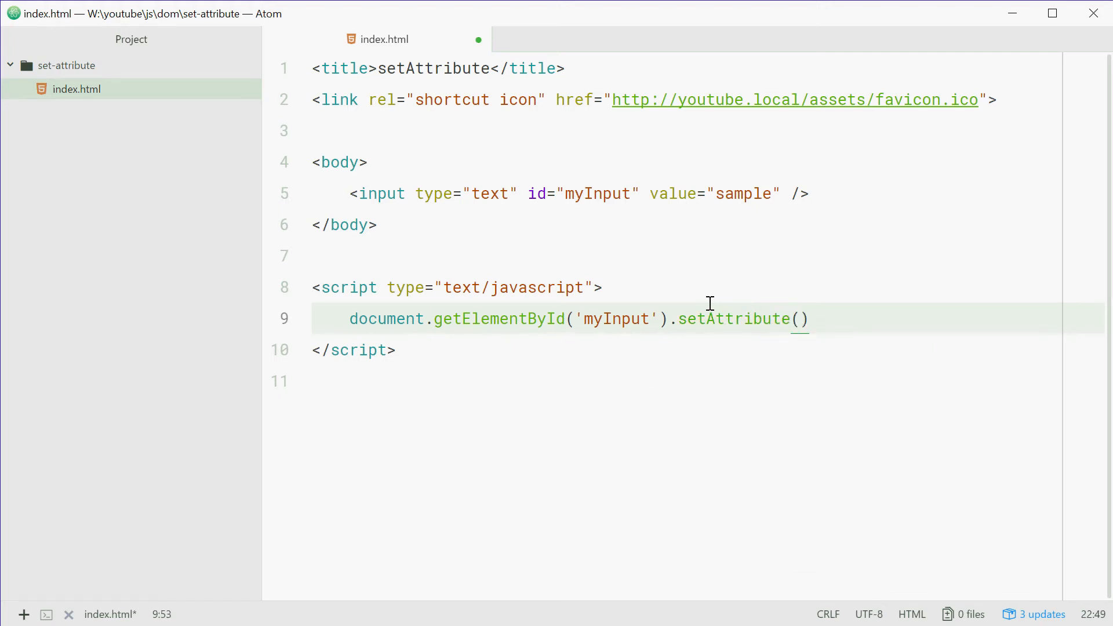
type("''")
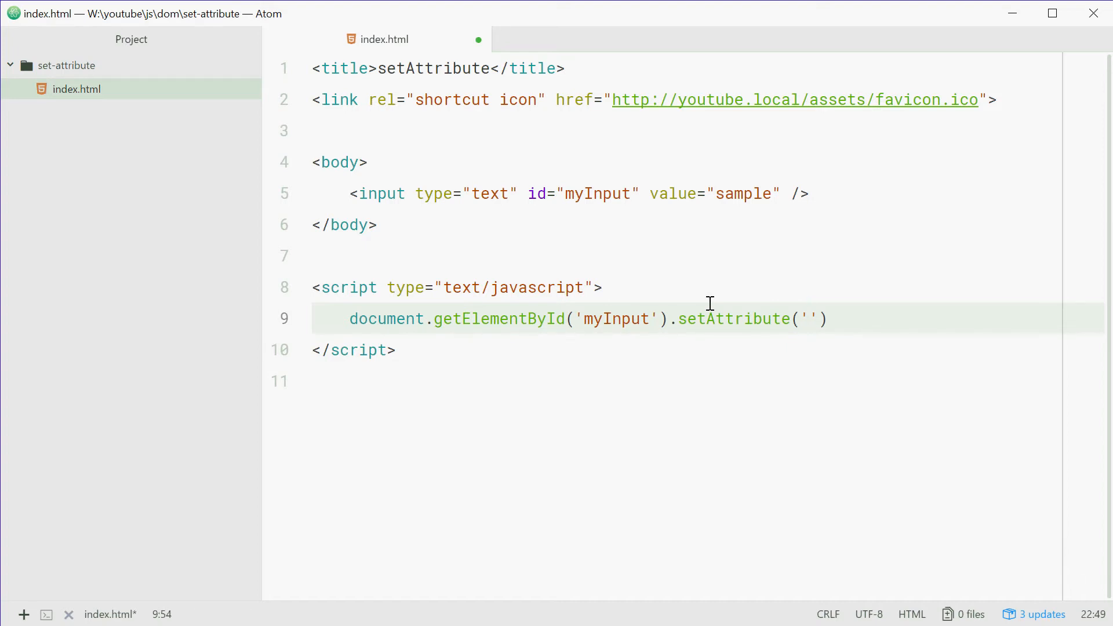
left_click(806, 318)
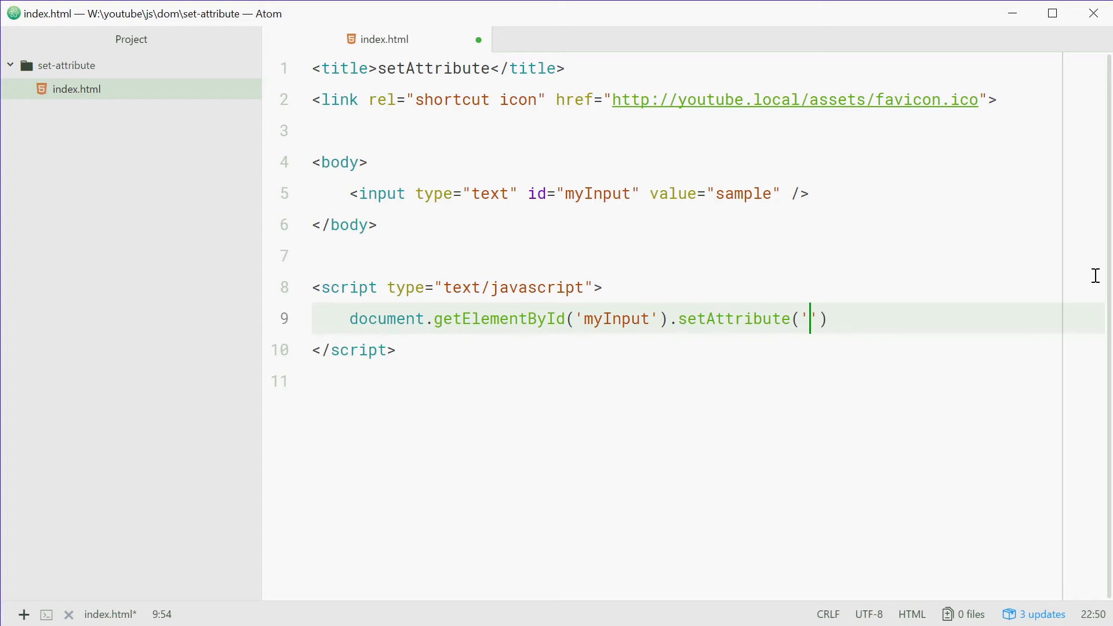
type("value',")
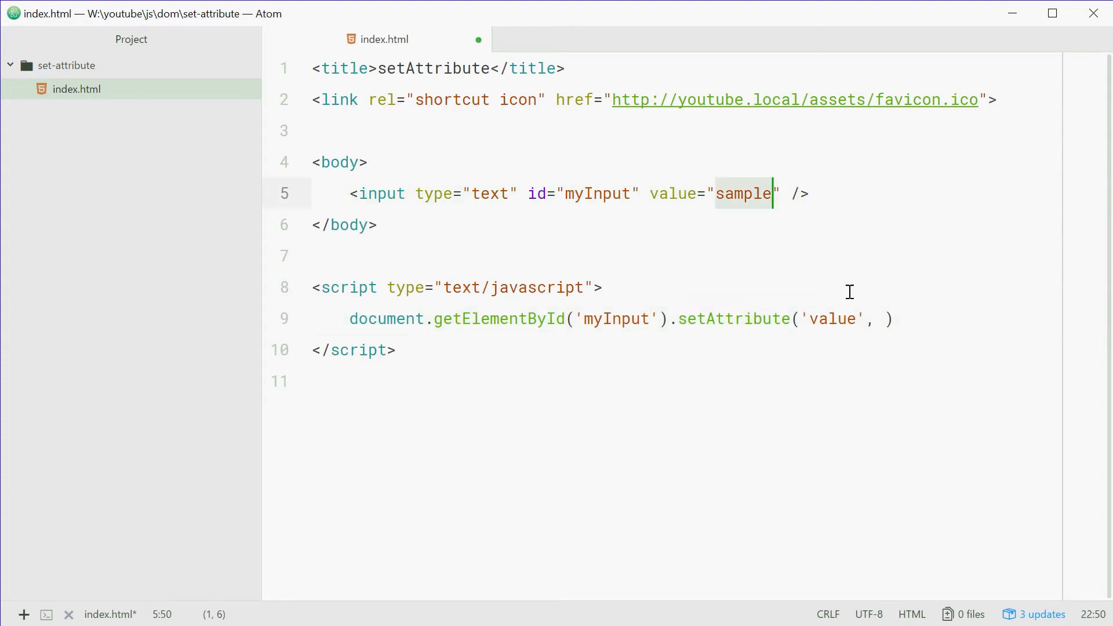
type("''")
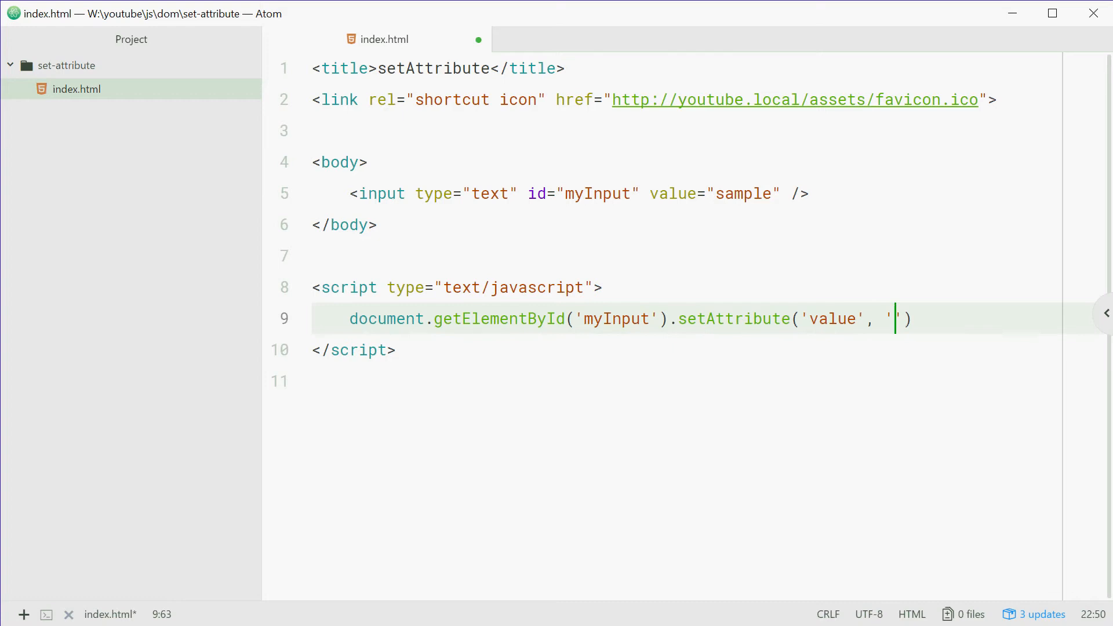
type("water bot")
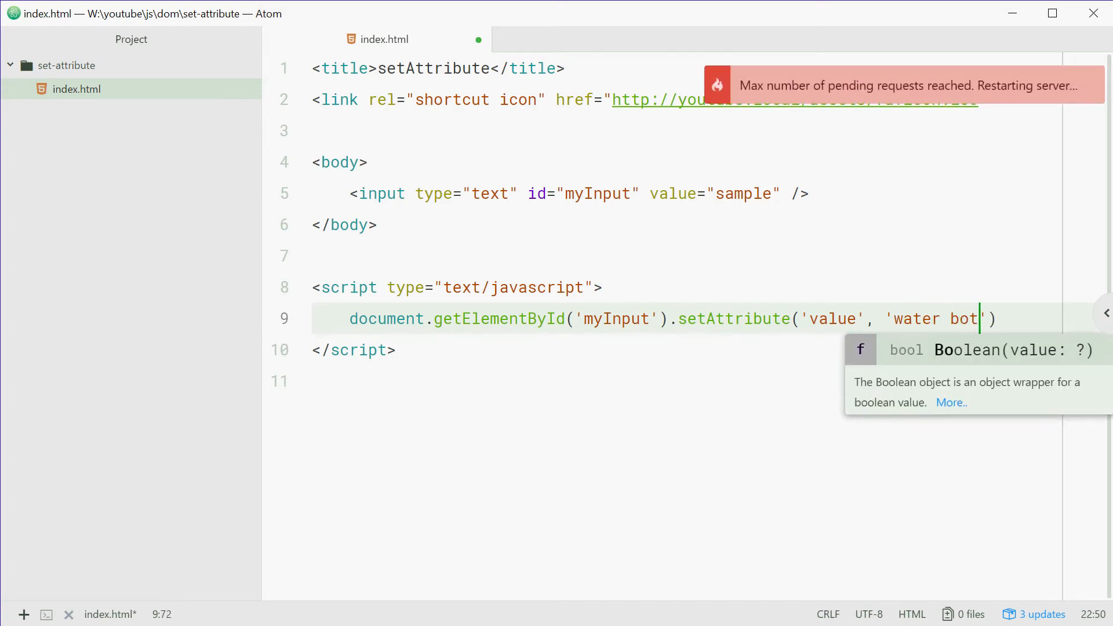
type("tle")
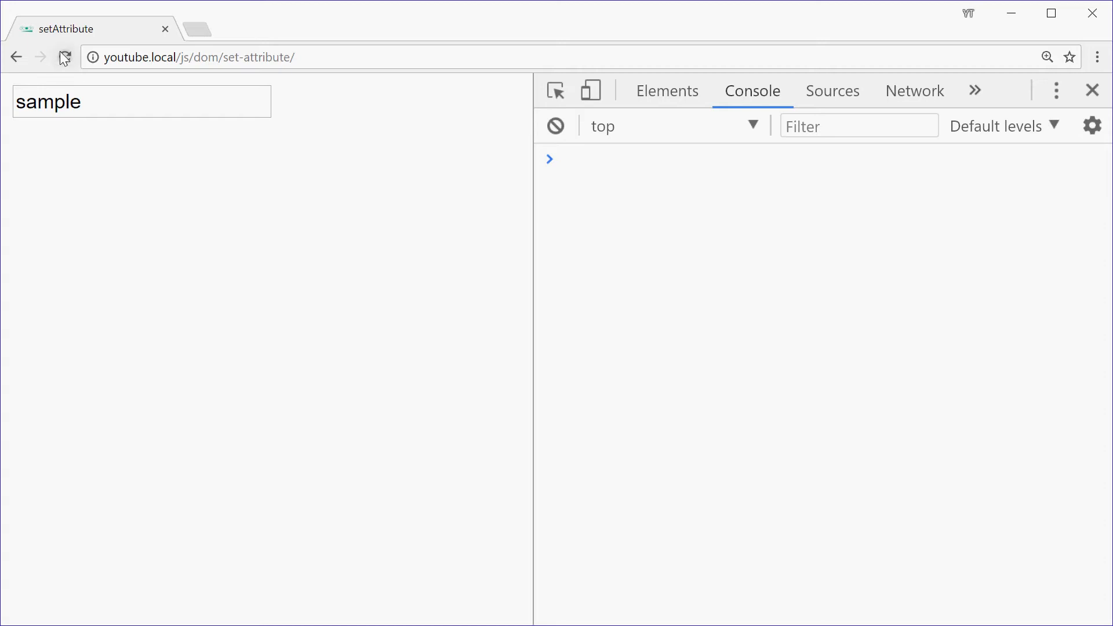
Step: Check the reloaded Chrome page where the input shows water bottle
type("water bottle\" />")
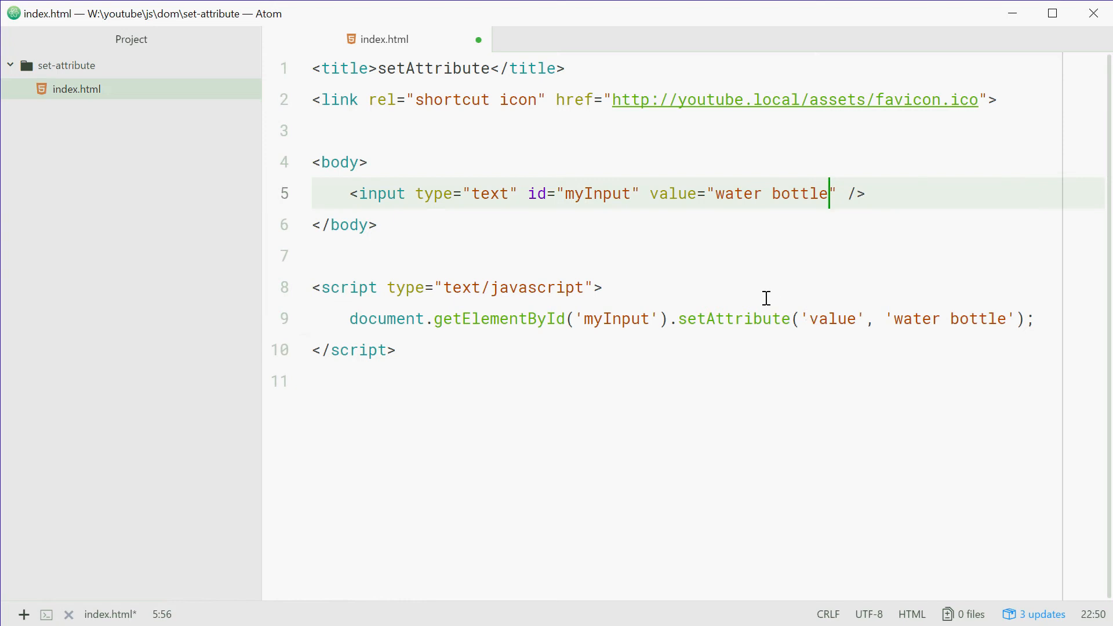
Step: Restore the input's markup value to sample while the script keeps 'water bottle', and save
left_click(891, 318)
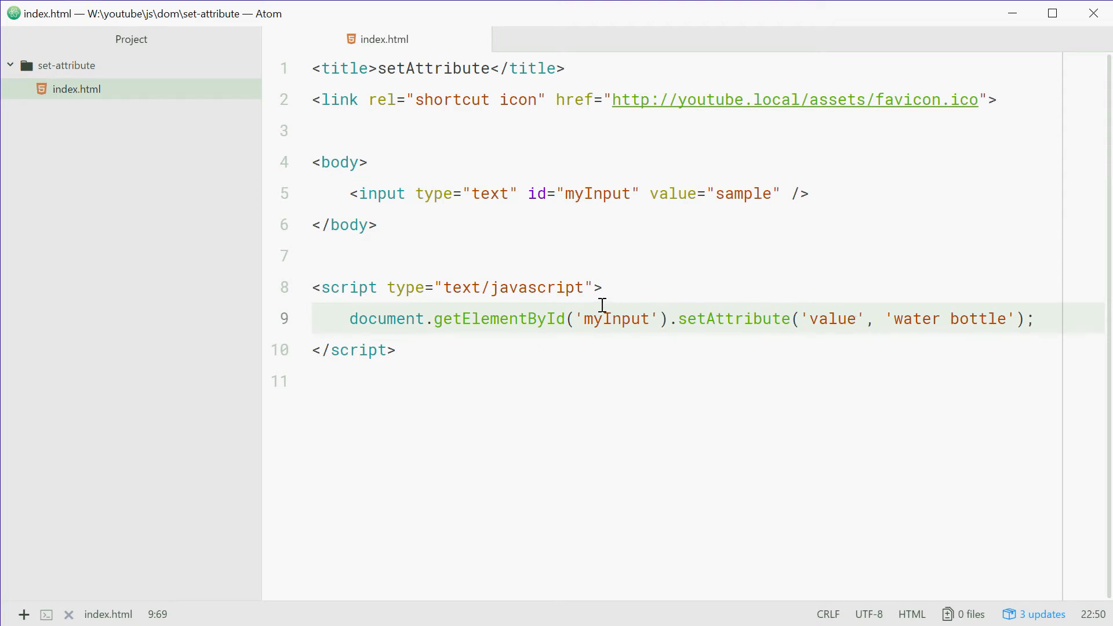
left_click(951, 318)
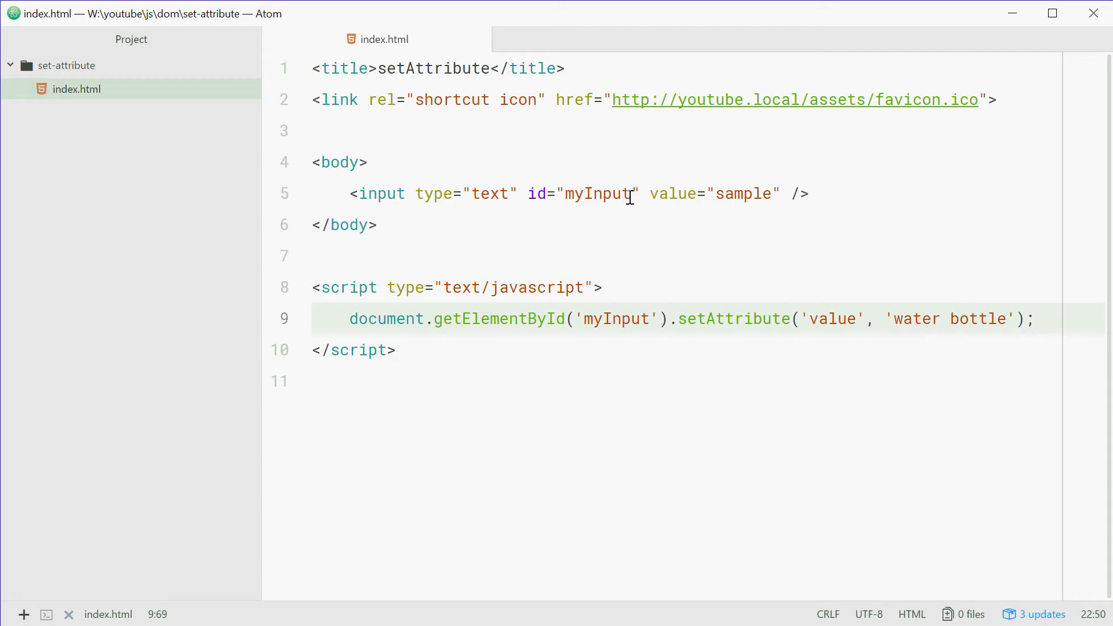
left_click(352, 194)
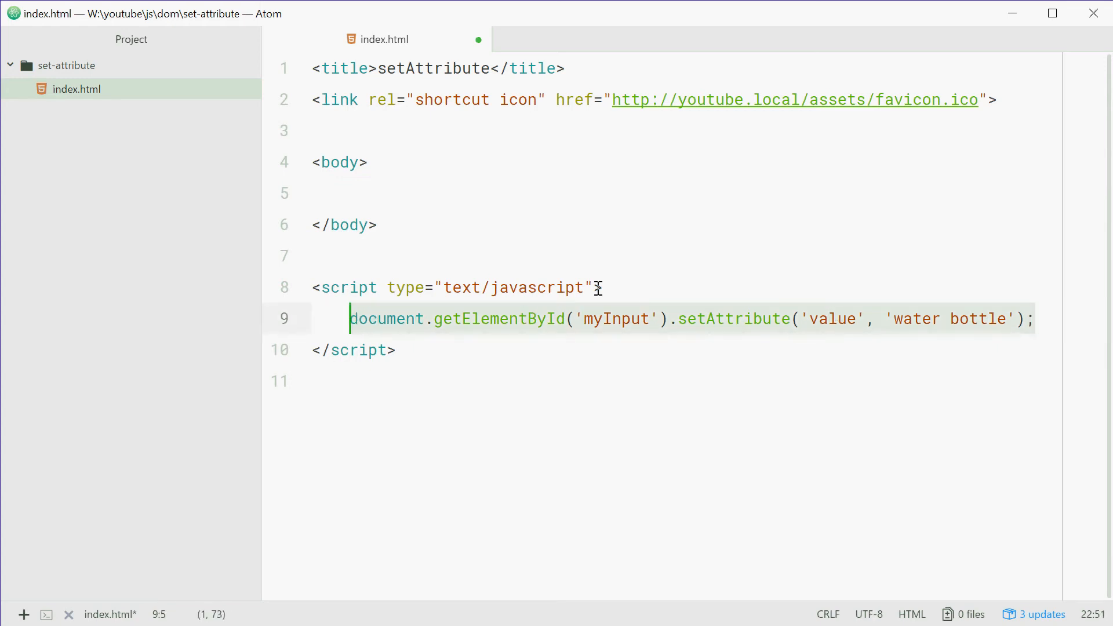
Step: Replace the script line with const myElement = document.createElement('div');
type("const")
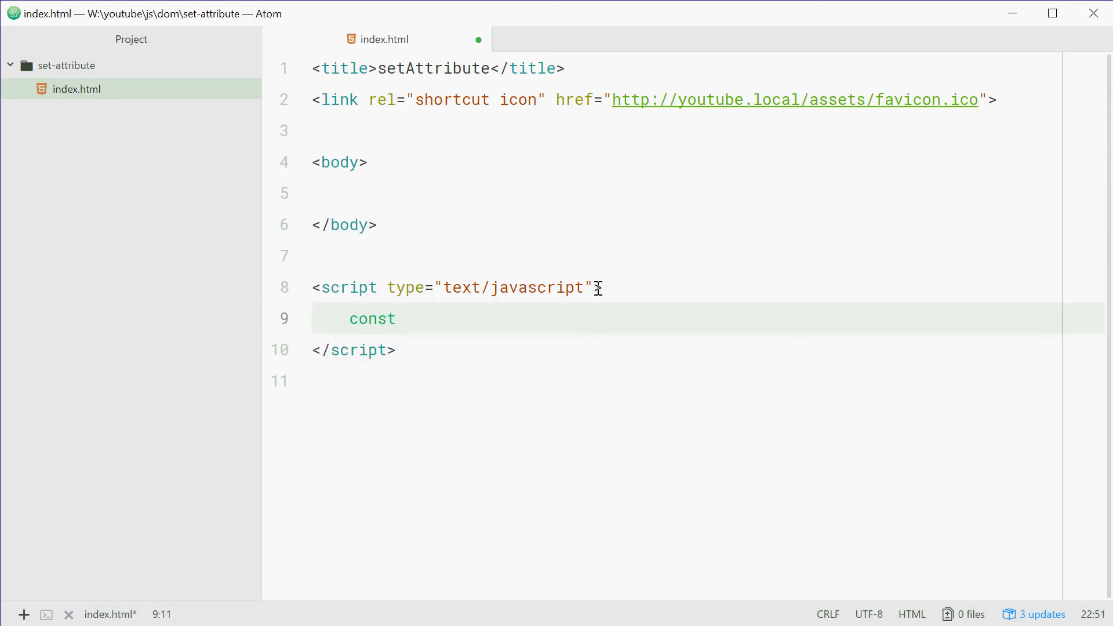
type("myElement =")
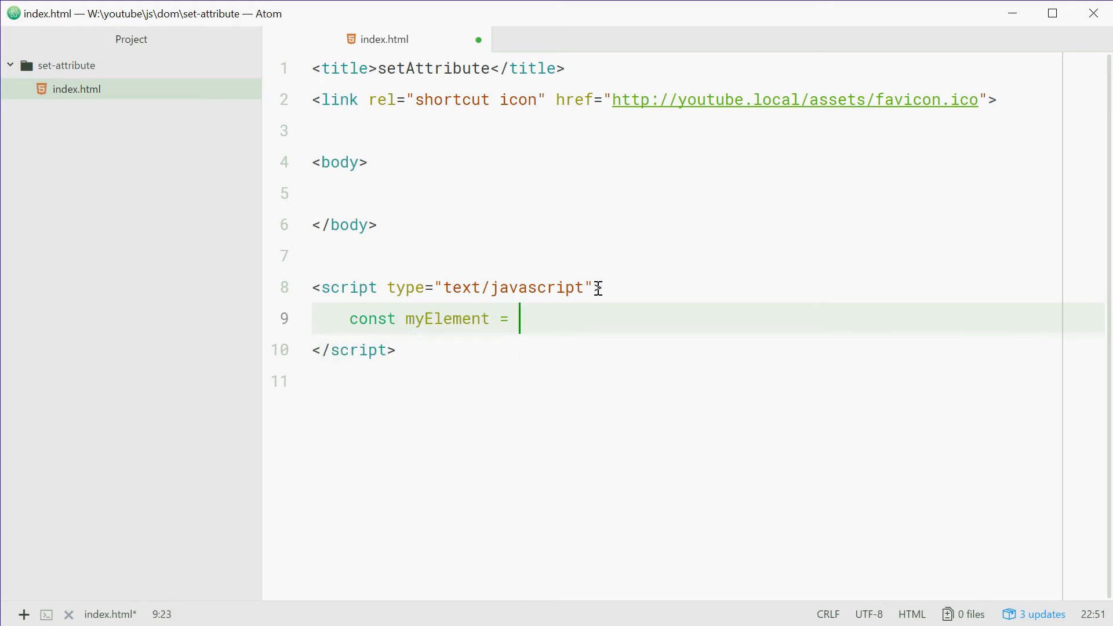
type("document.cr")
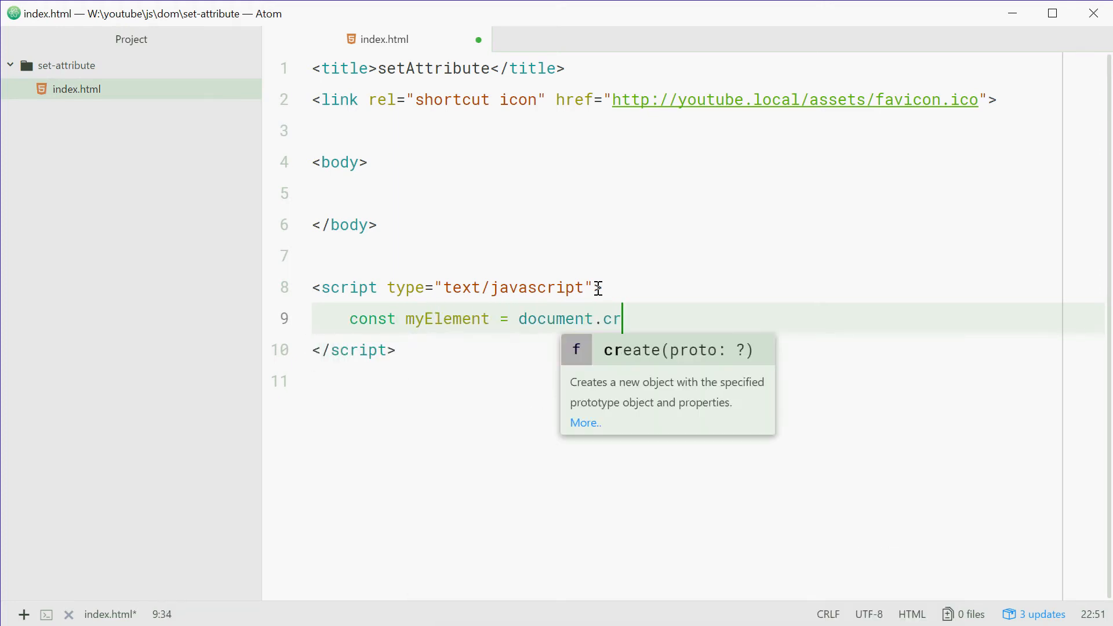
type("eateElement()")
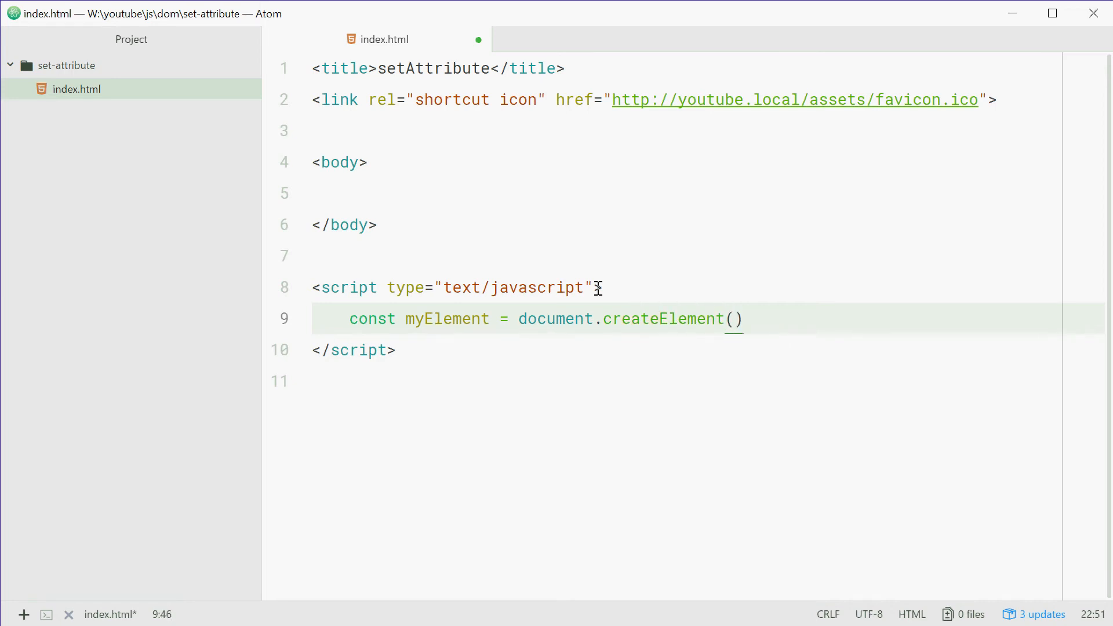
type("'")
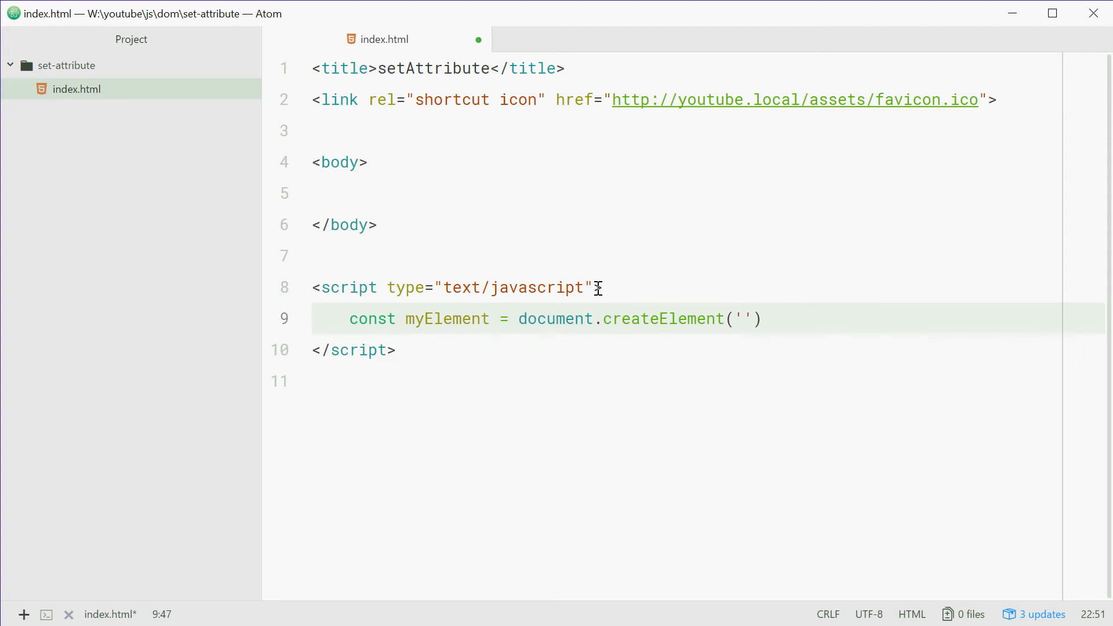
type("di")
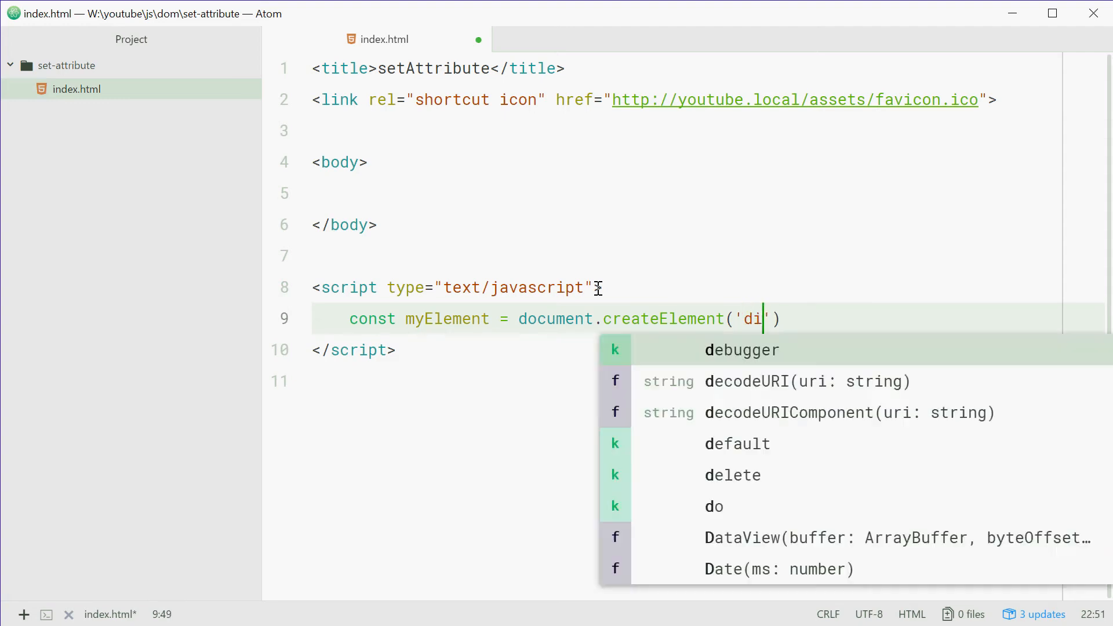
type("v);")
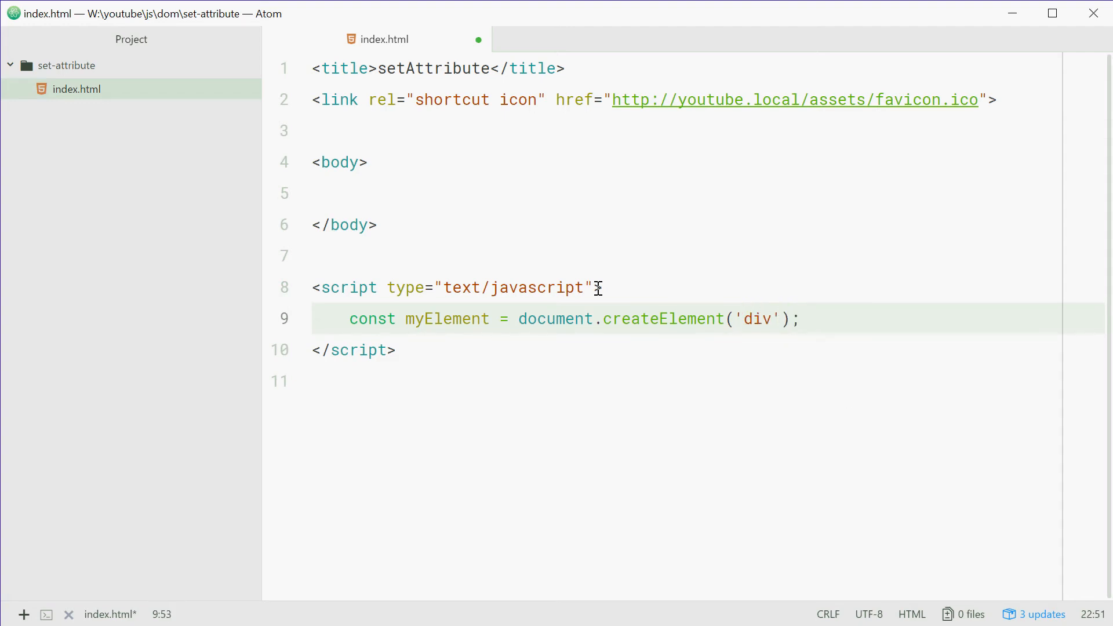
left_click(801, 317)
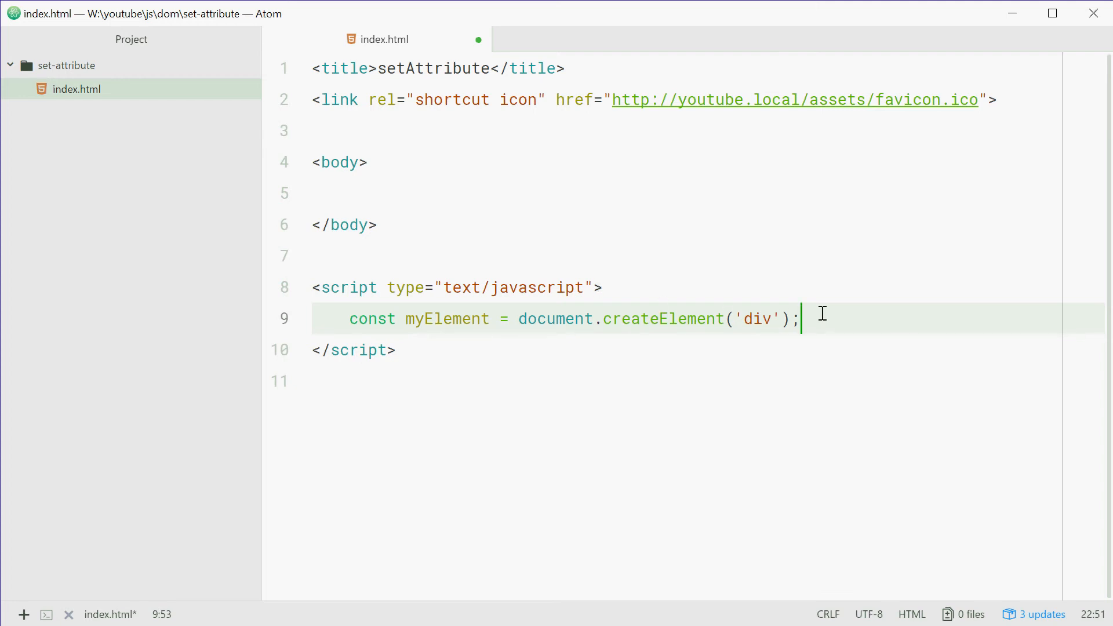
Step: Add myElement.setAttribute('class', 'dcode'); on a new line below createElement
key("Enter")
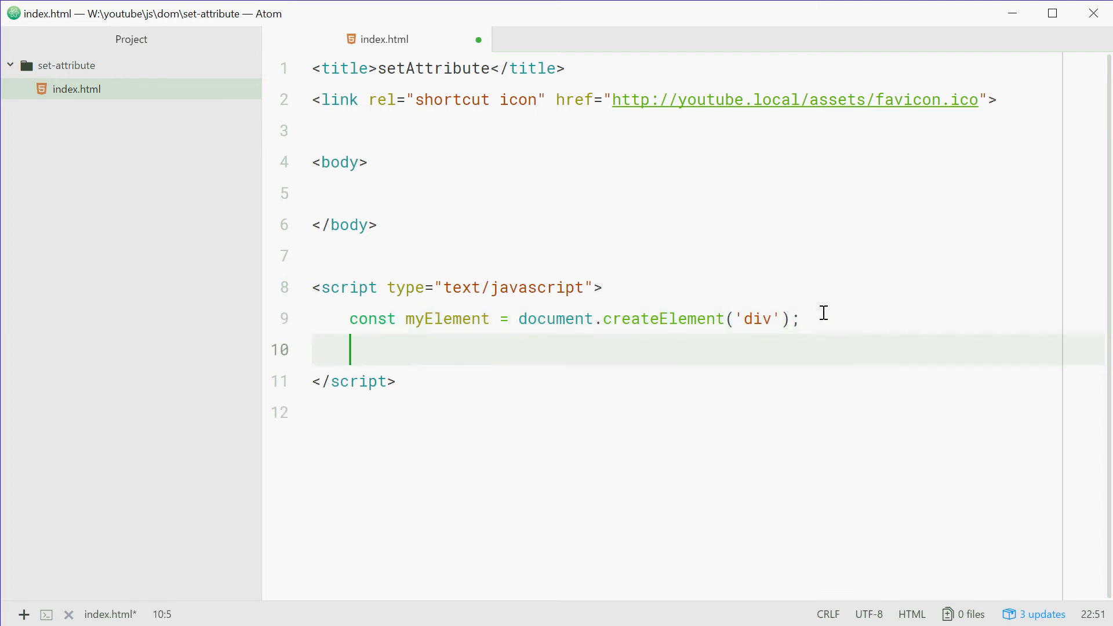
key("enter")
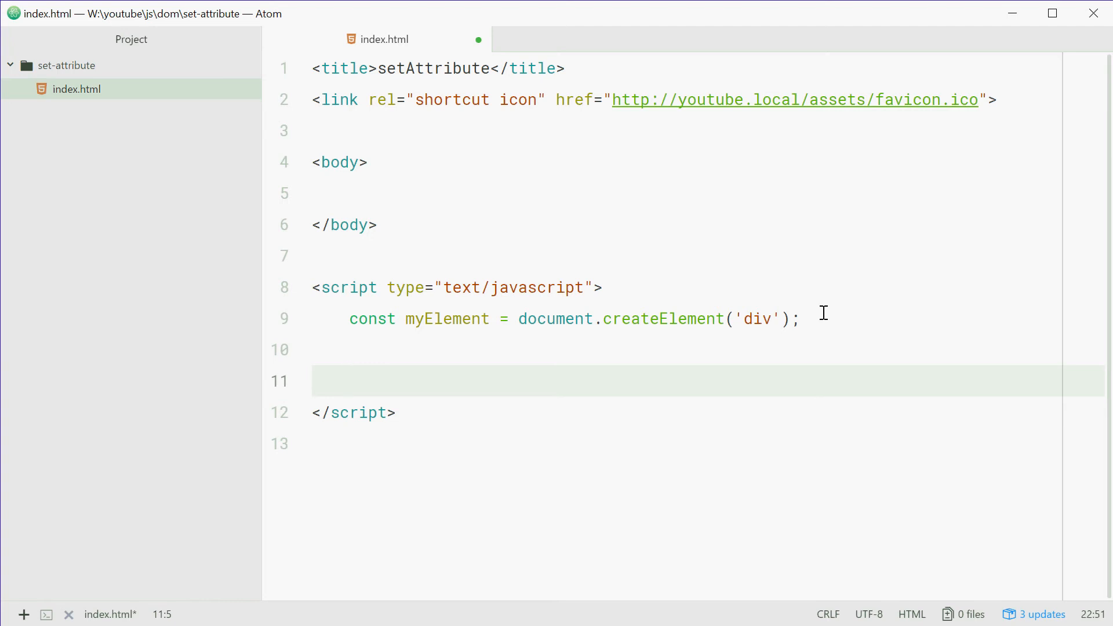
type("myElement.")
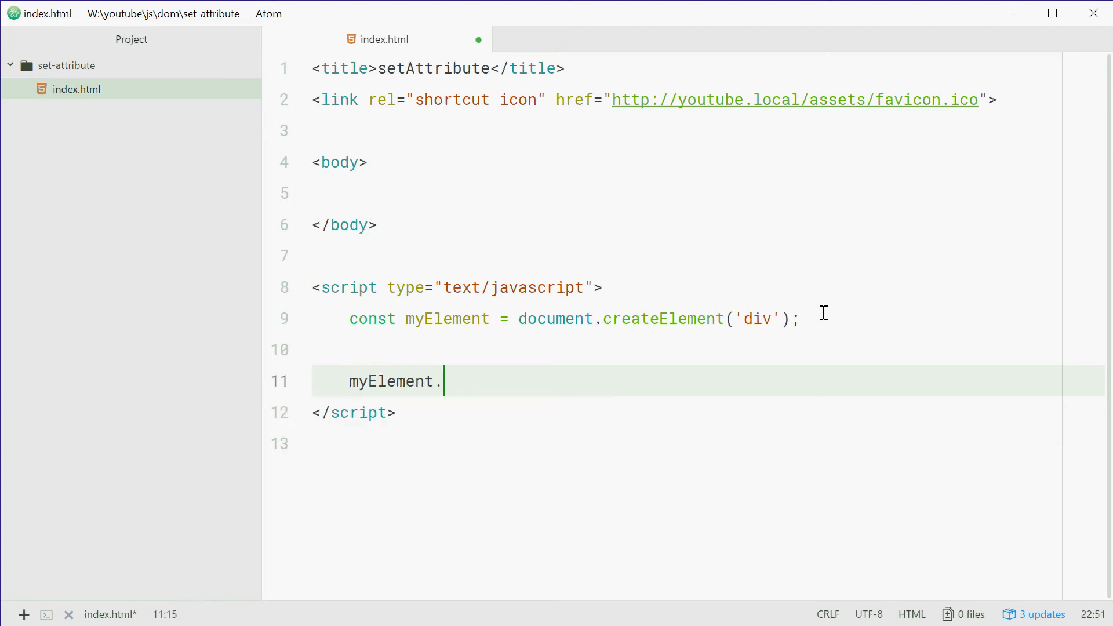
type("set")
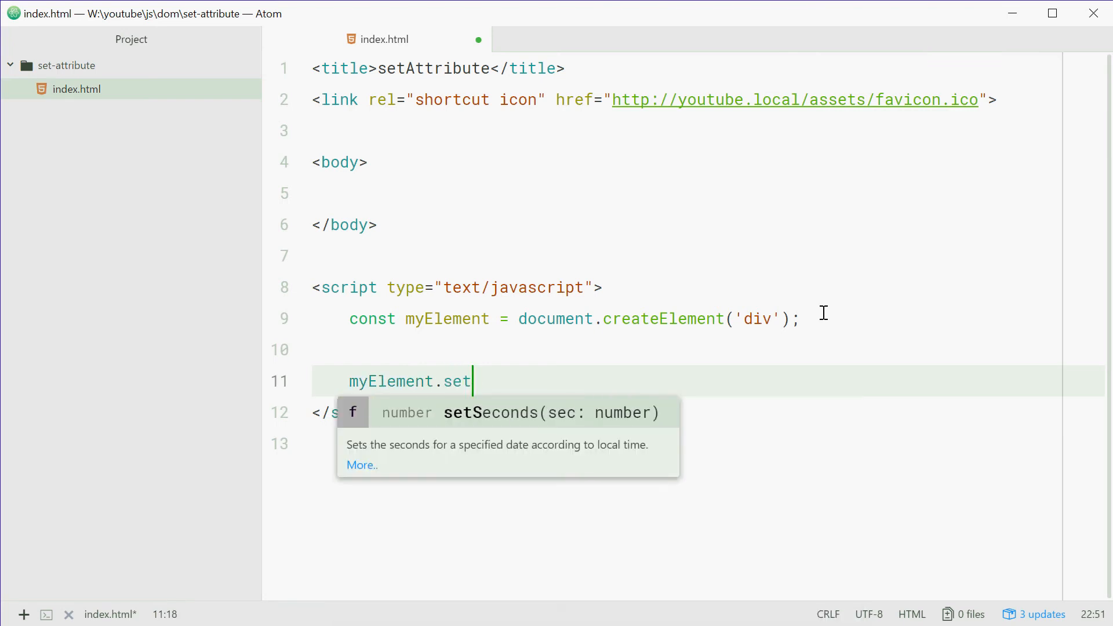
type("Attribute(")
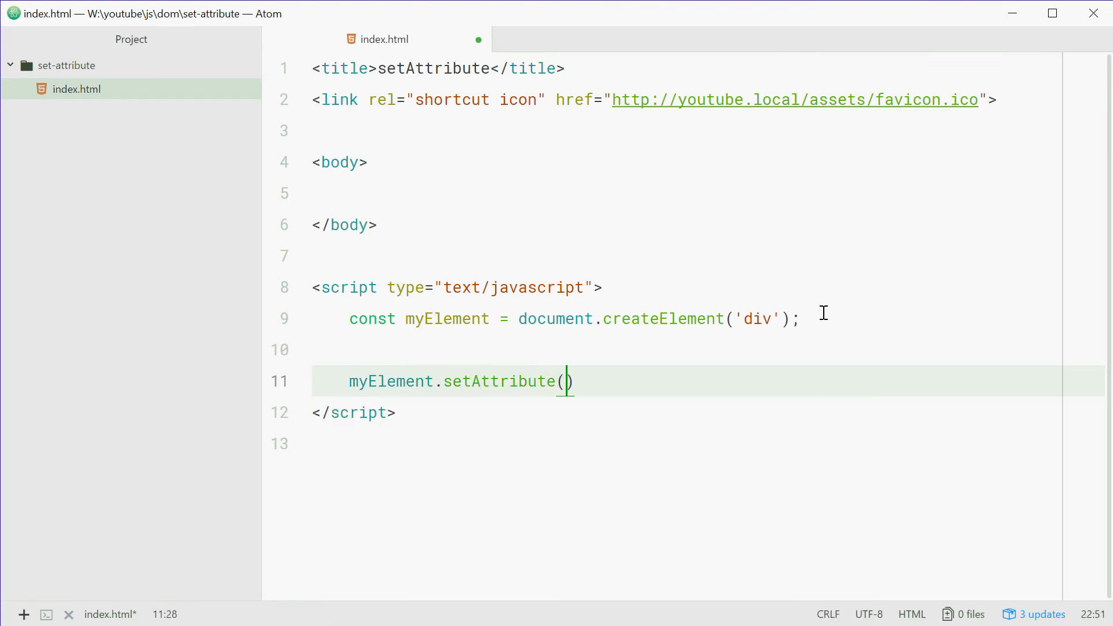
type("''")
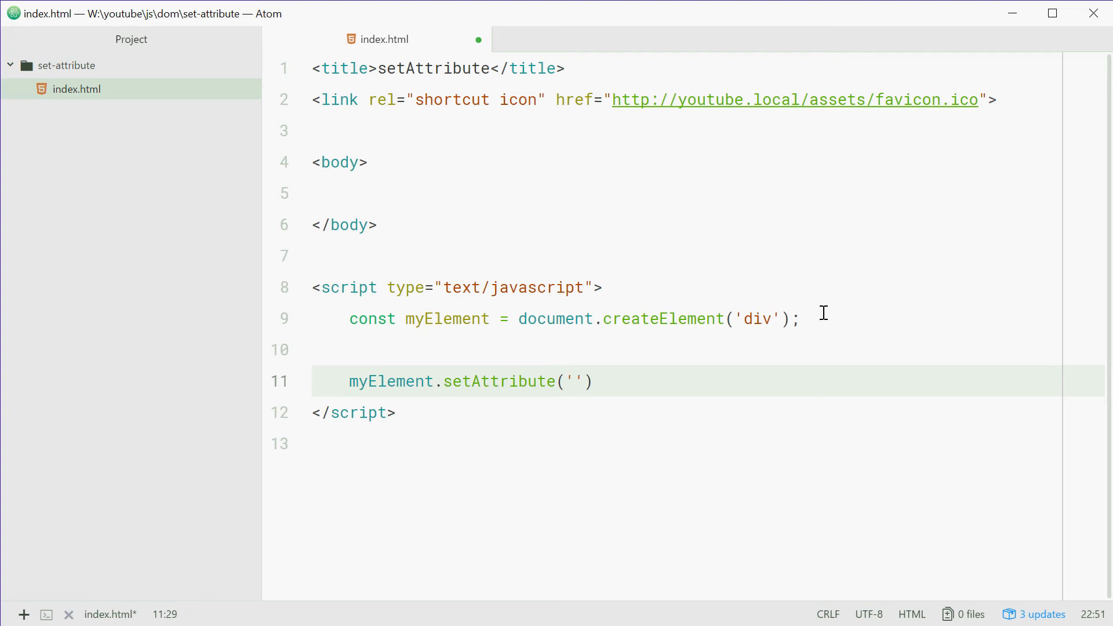
left_click(572, 382)
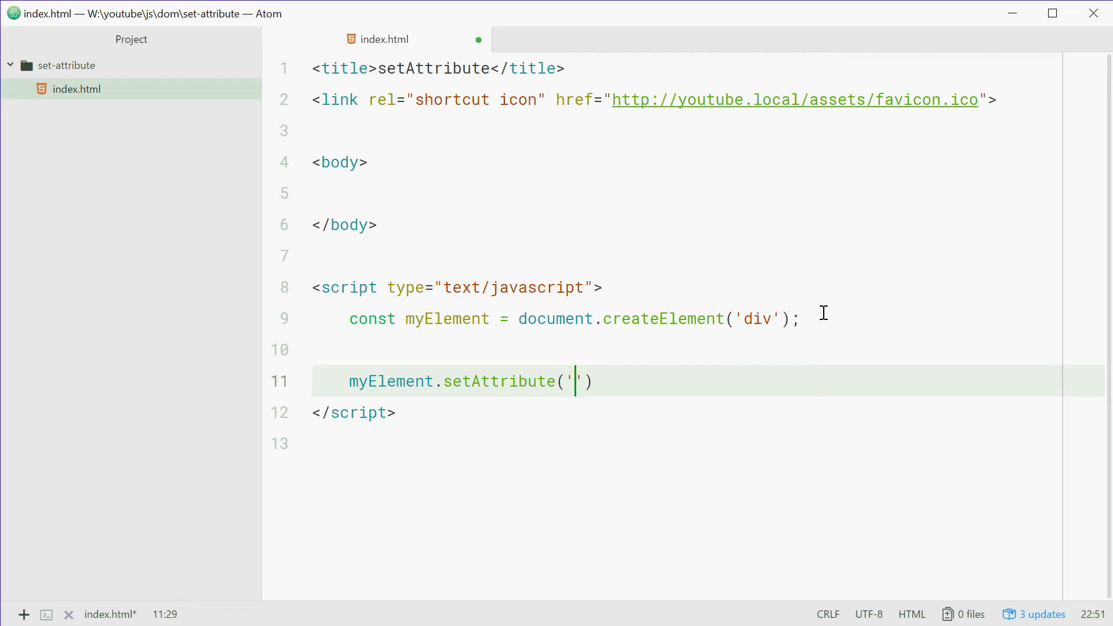
type("class',")
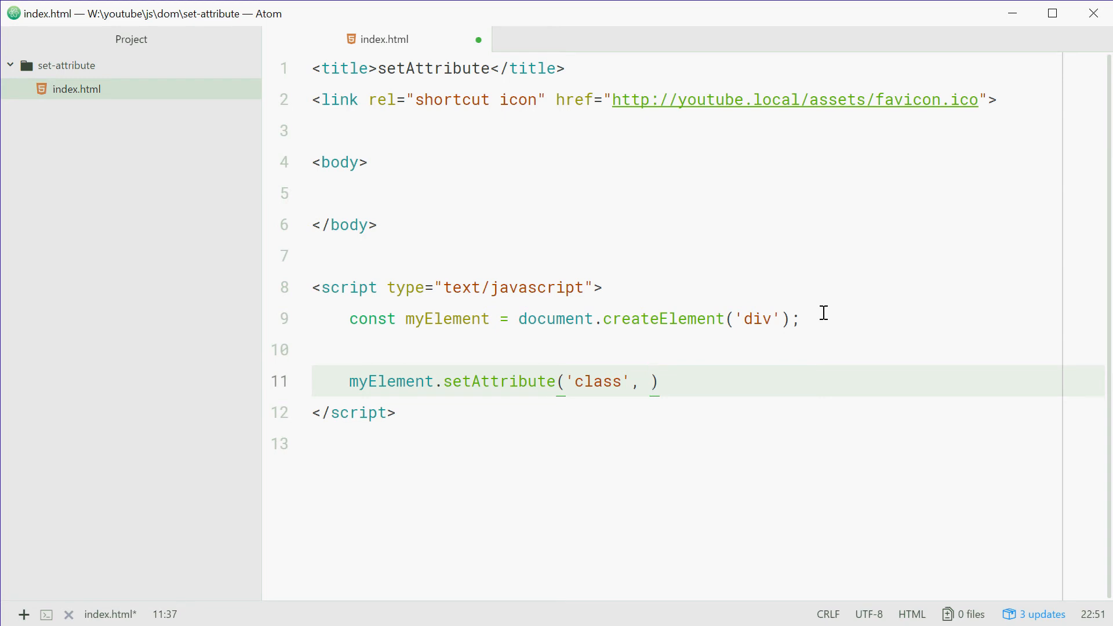
type("d")
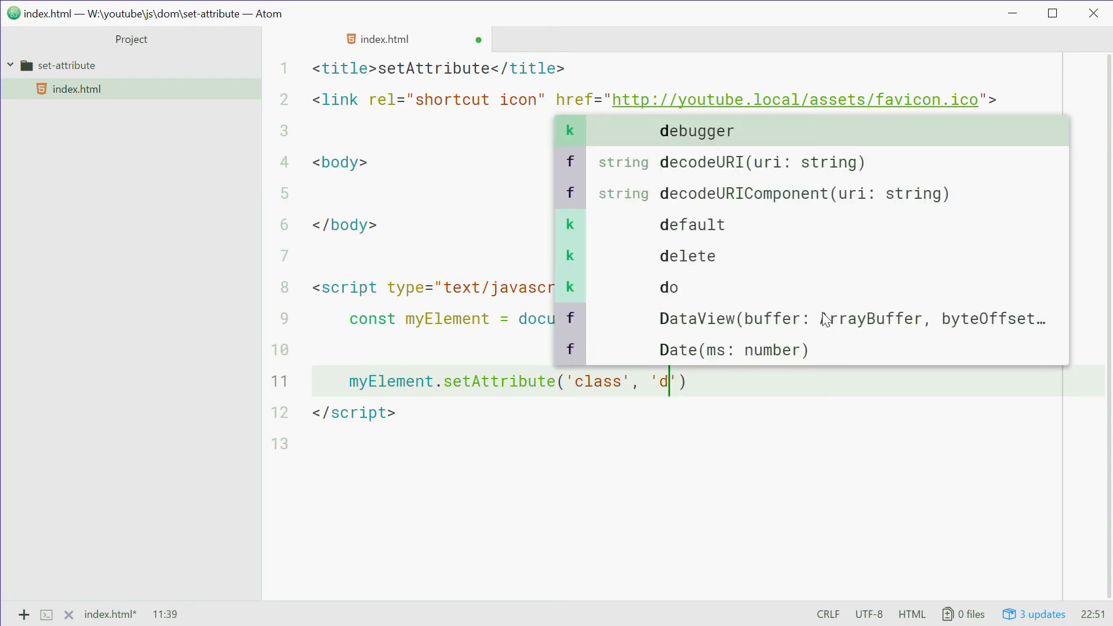
type("code")
type("console.log();")
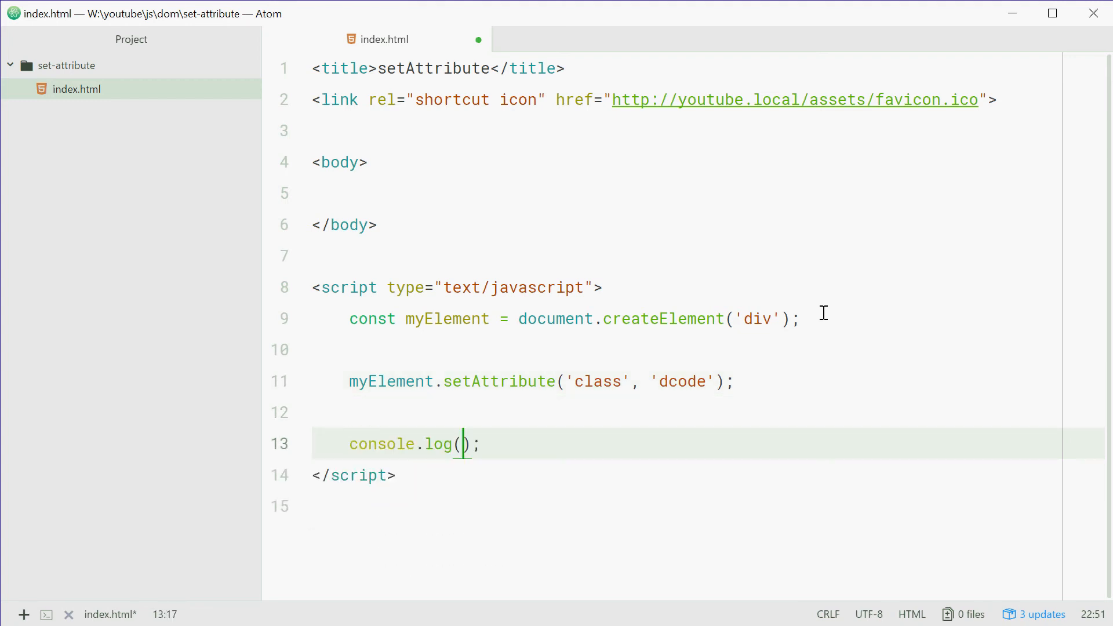
Step: Log myElement to the console on the script's final line
type("myElement")
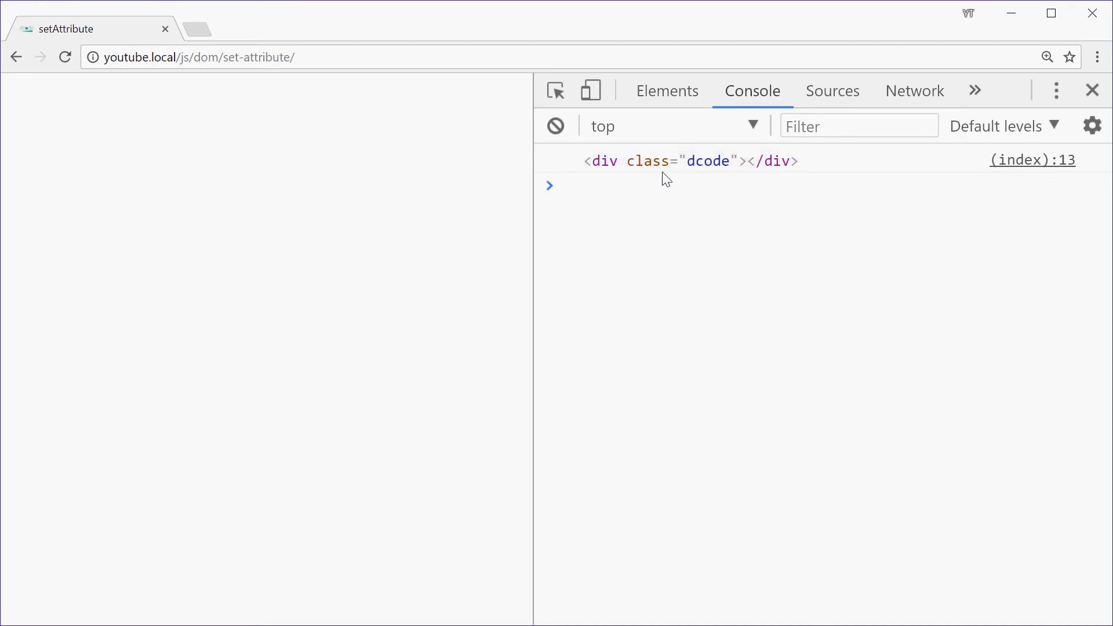
mouse_move(651, 228)
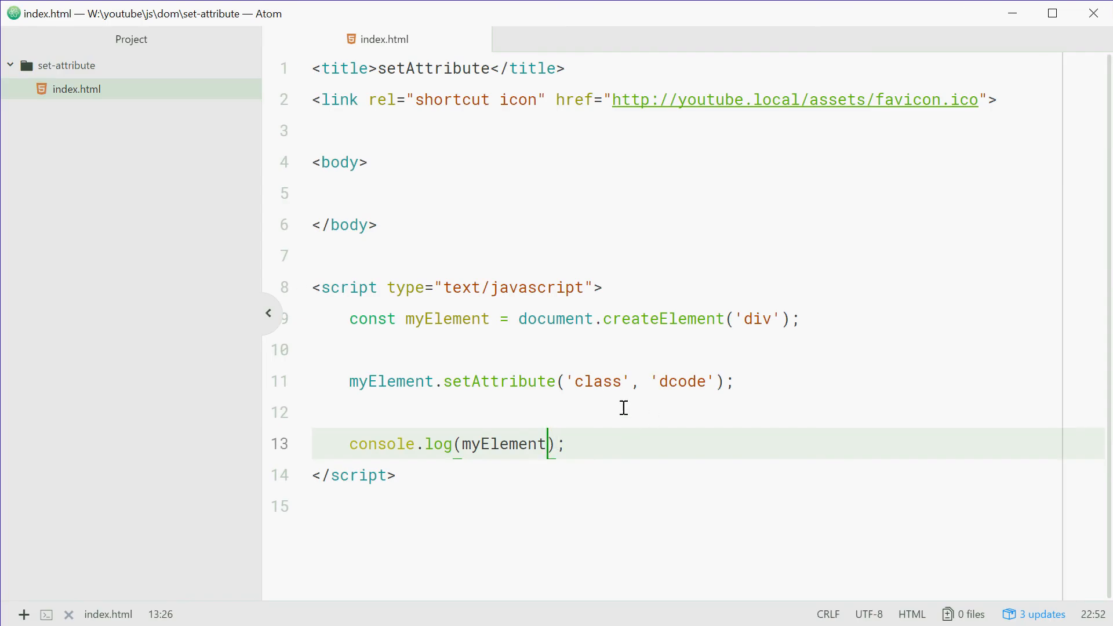
Step: Add document.body.appendChild(myElement); after the setAttribute line and save
left_click(431, 194)
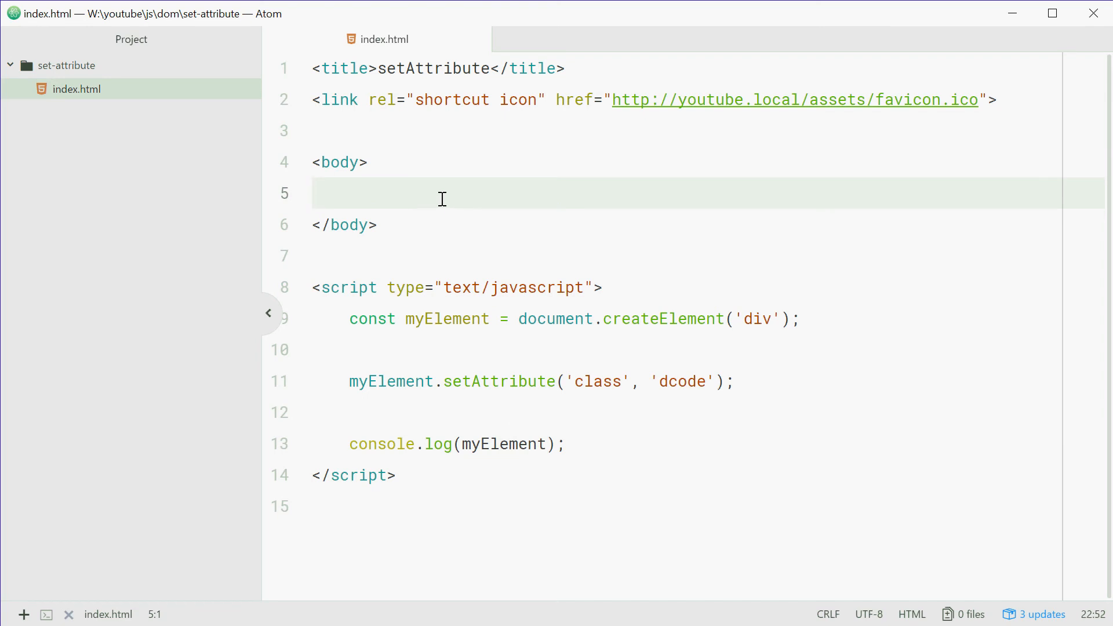
double_click(682, 382)
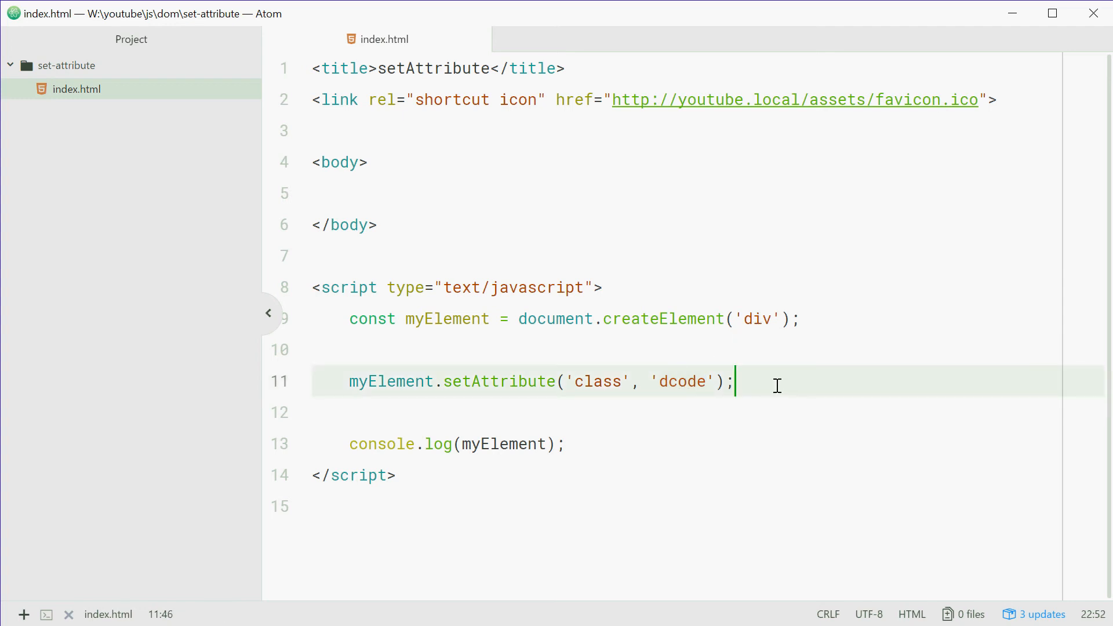
key("enter")
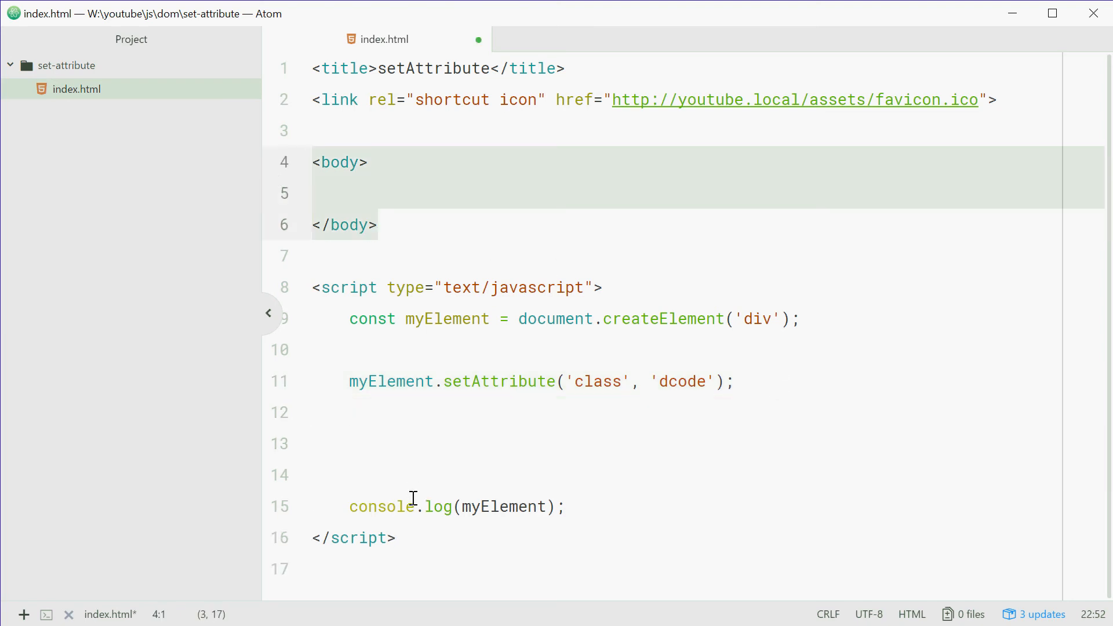
type("docum")
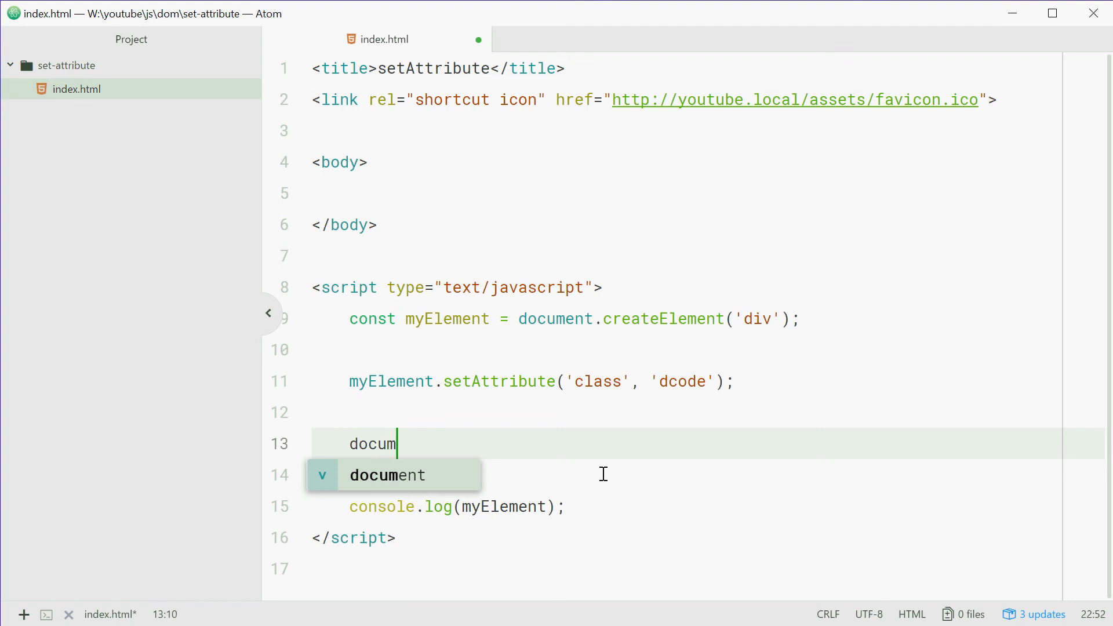
type("ent.body.")
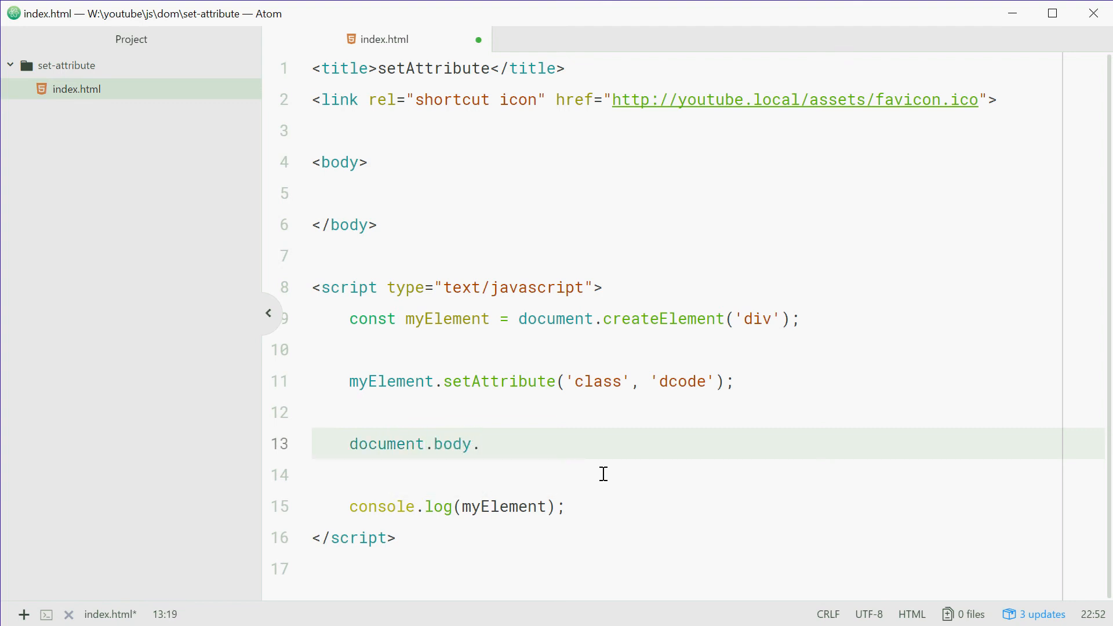
type("appendC")
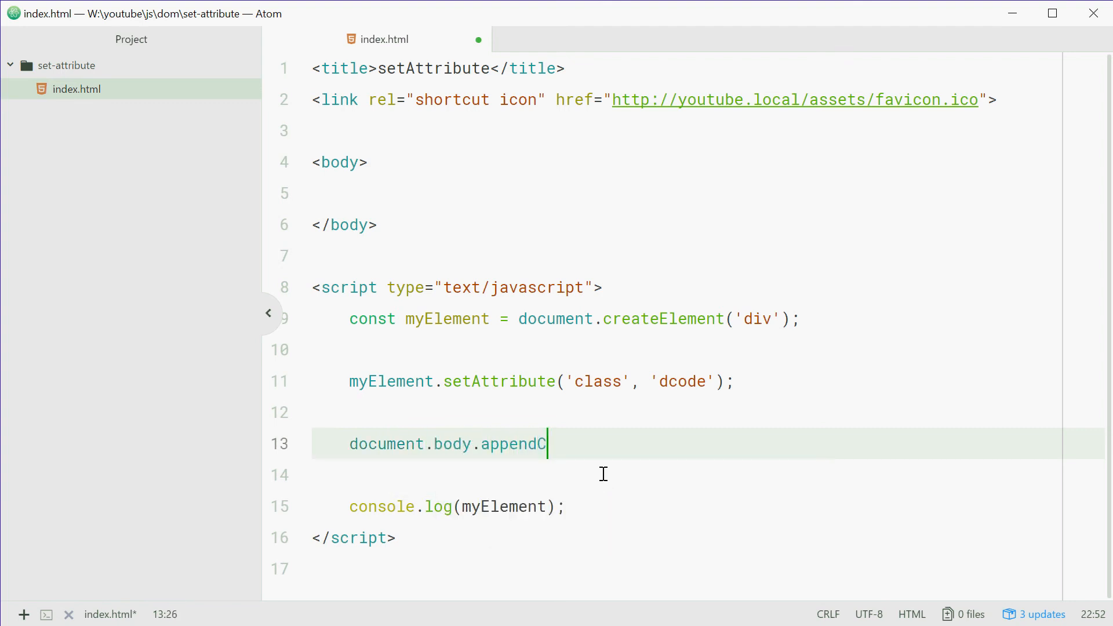
type("hild(myElement);")
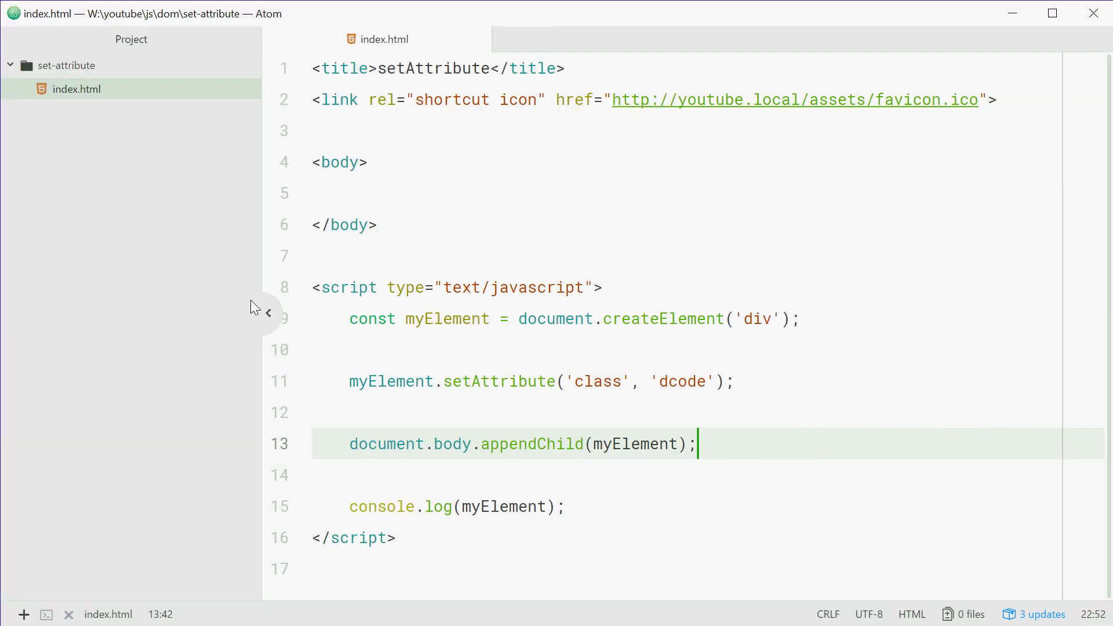
left_click(422, 193)
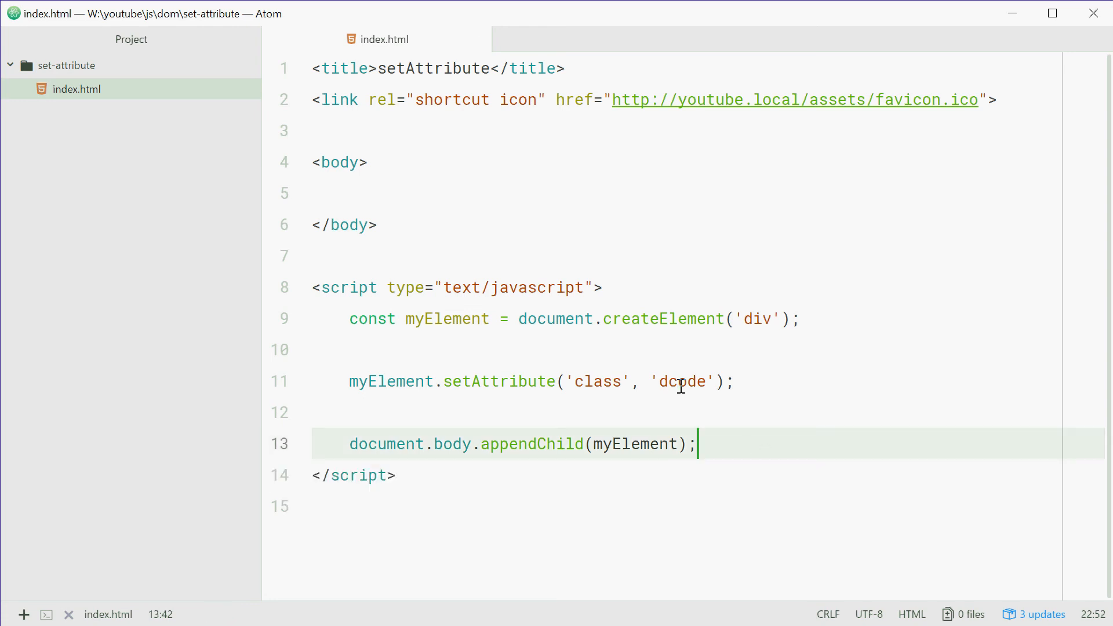
Step: Remove console.log and add a <style> block giving .dcode width 250px, height 100px, background blue; save
double_click(681, 382)
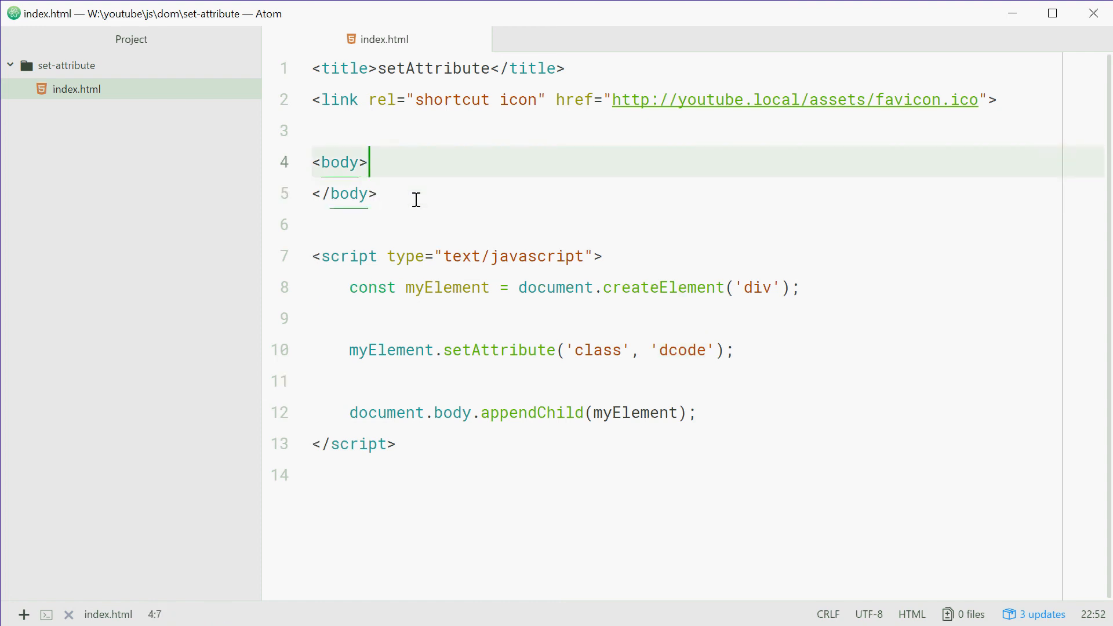
type("<style></style>")
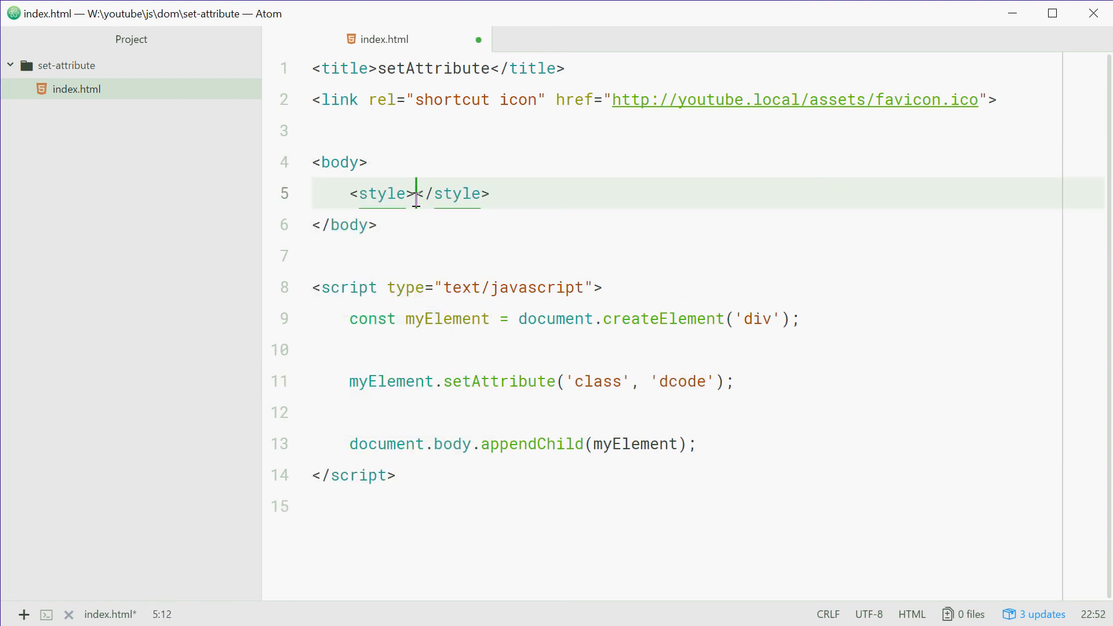
key("enter")
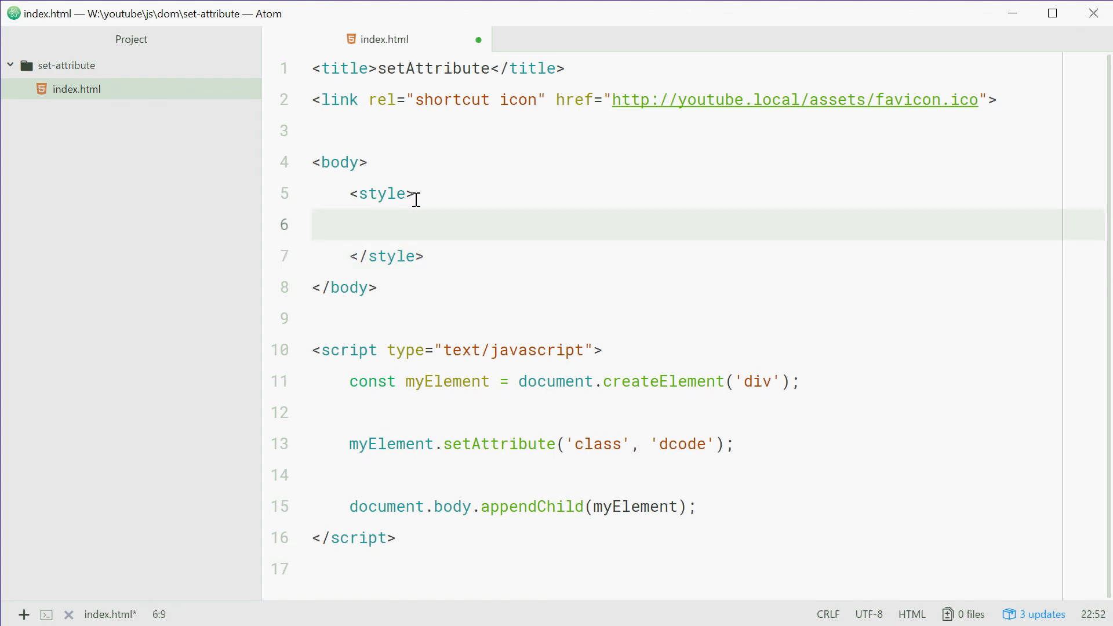
type(".dcode {")
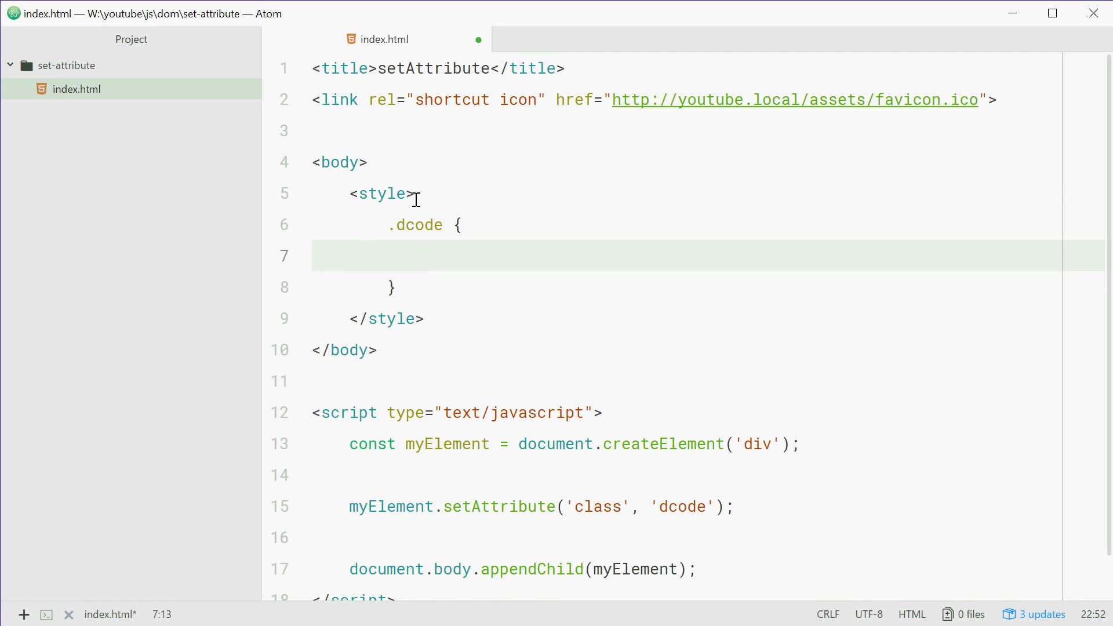
type("width")
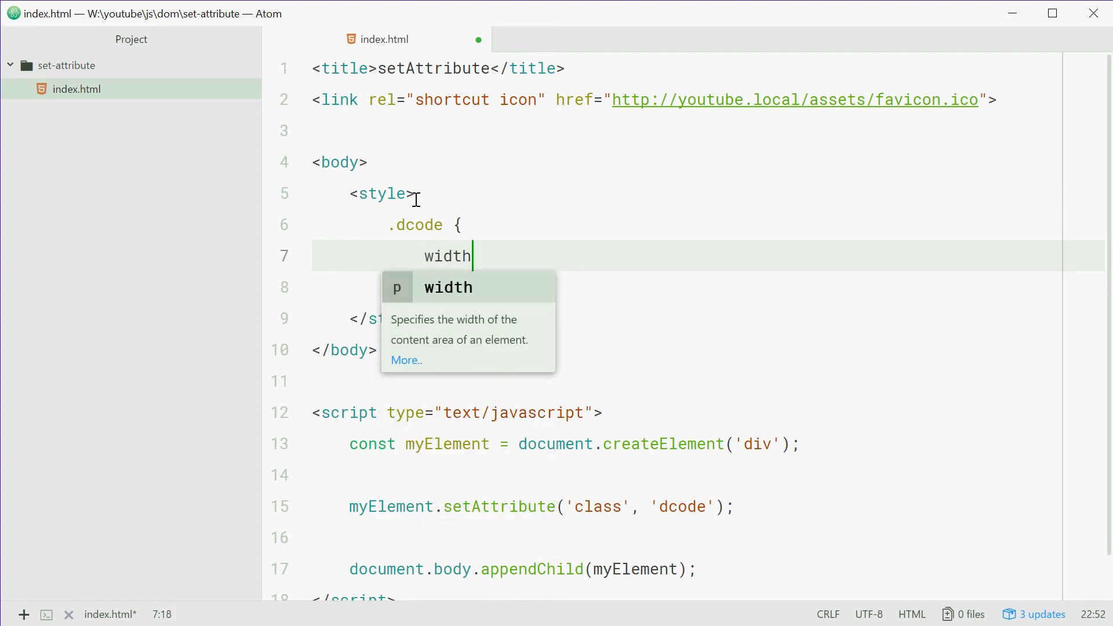
type(": 250px;")
type("height: 1")
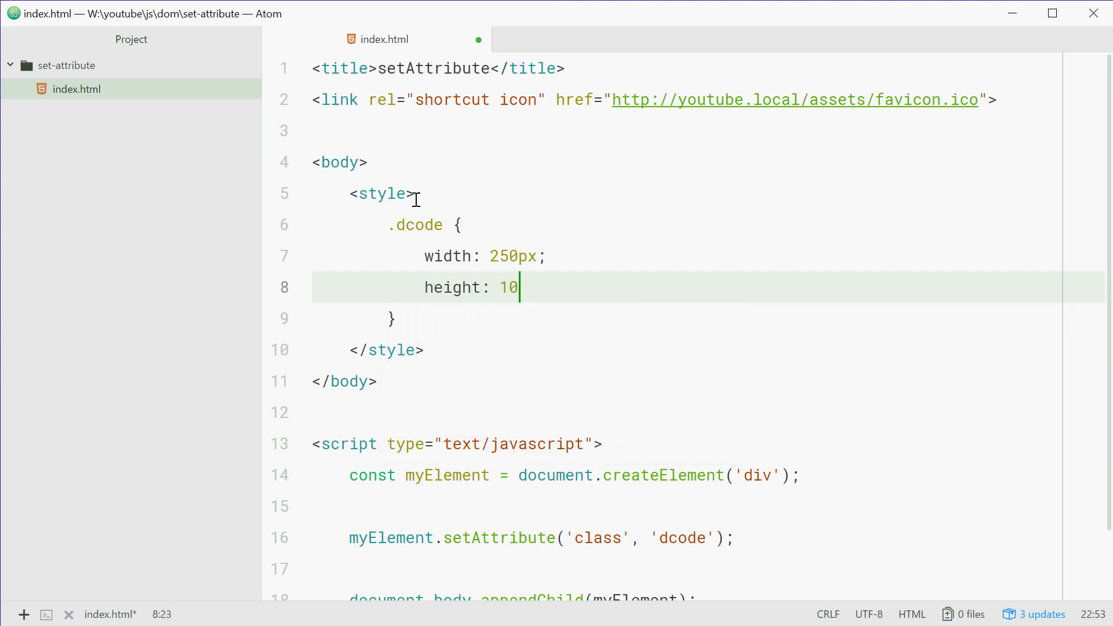
type("0px;")
type("background:")
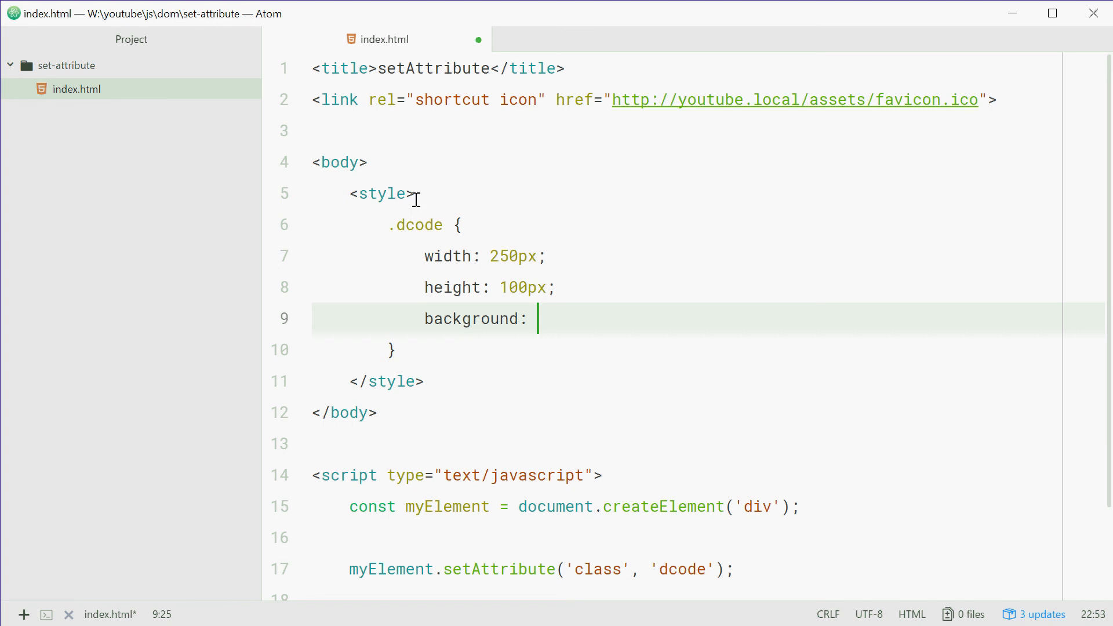
type("blue;")
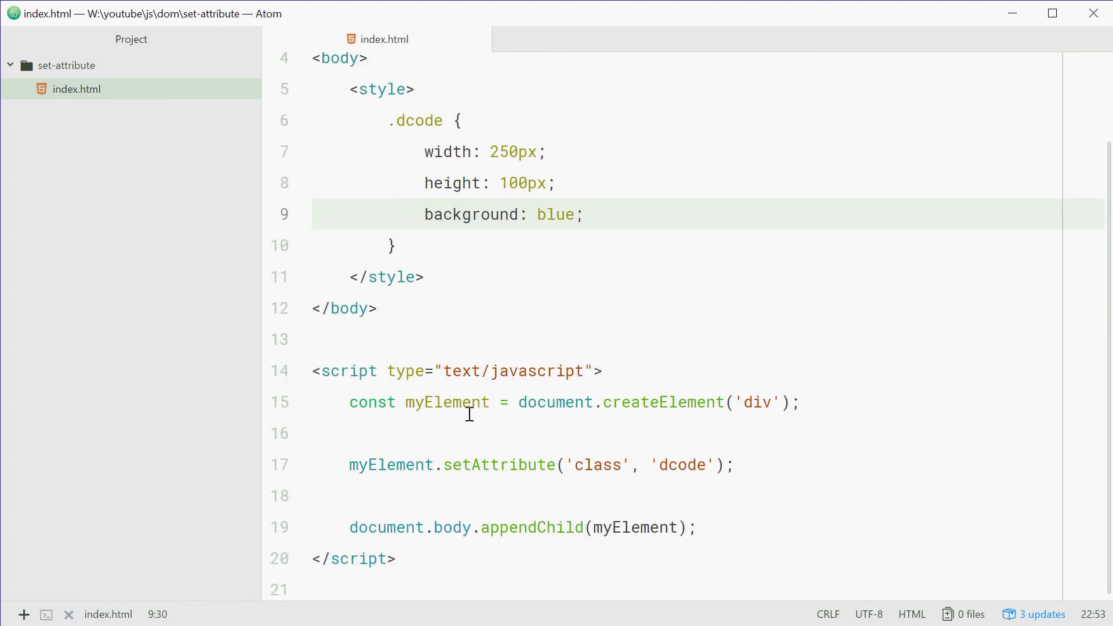
double_click(447, 403)
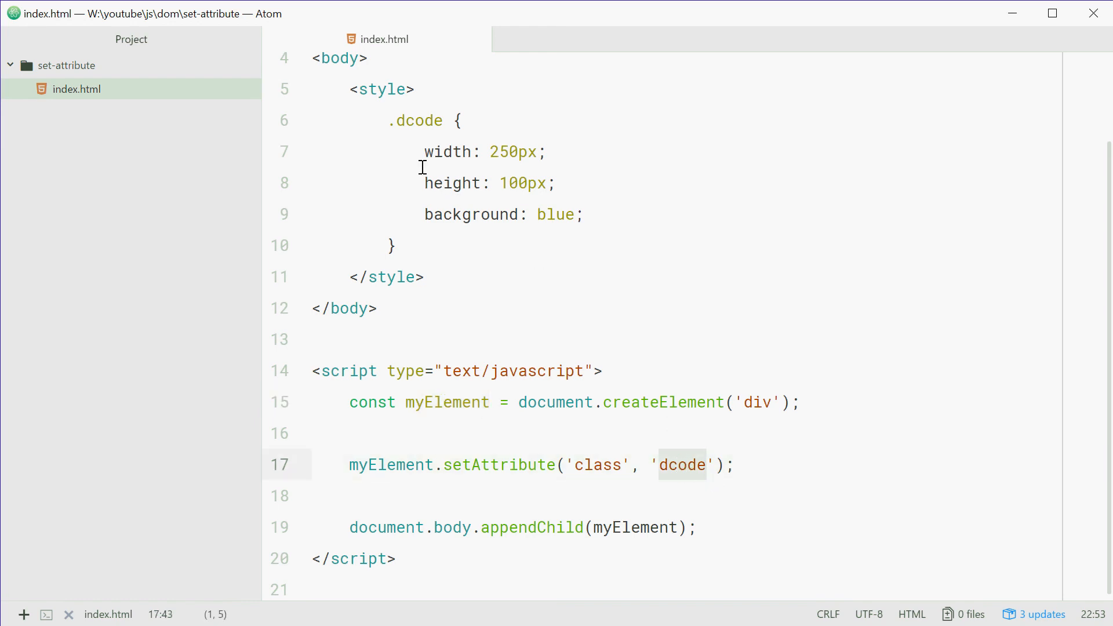
left_click(583, 225)
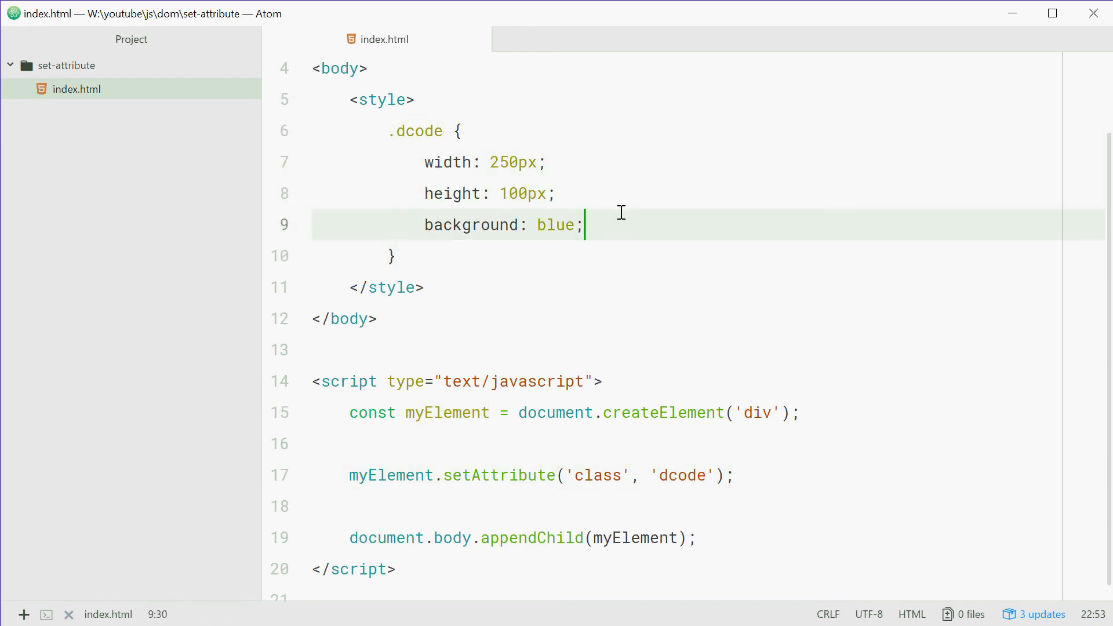
mouse_move(619, 254)
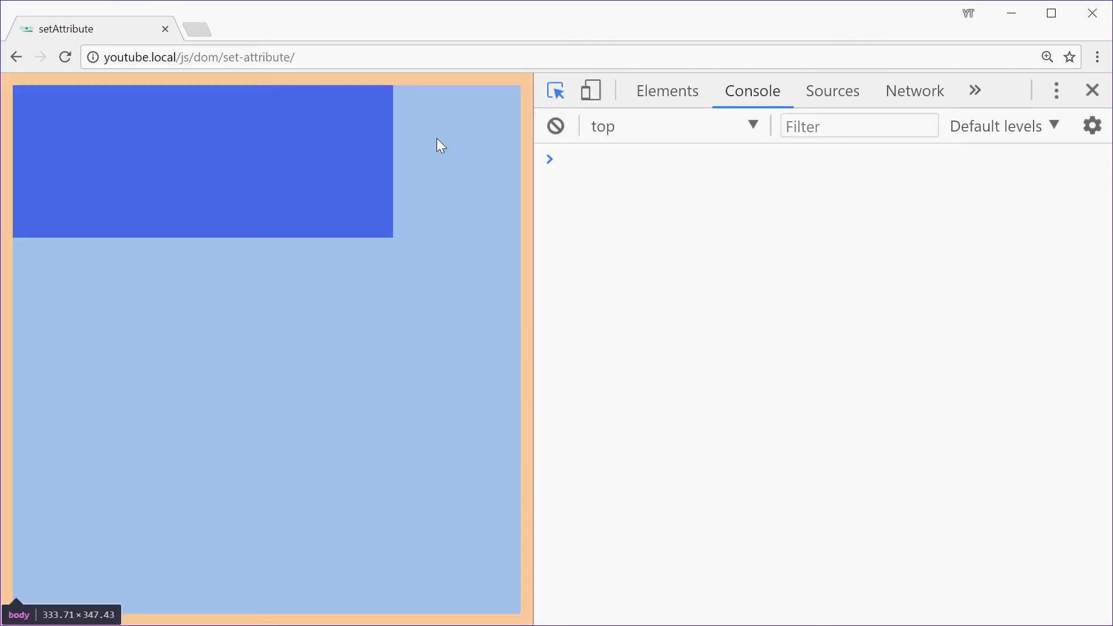
Step: Inspect the blue 250×100 box in Chrome's Elements panel as div.dcode inside body
left_click(666, 90)
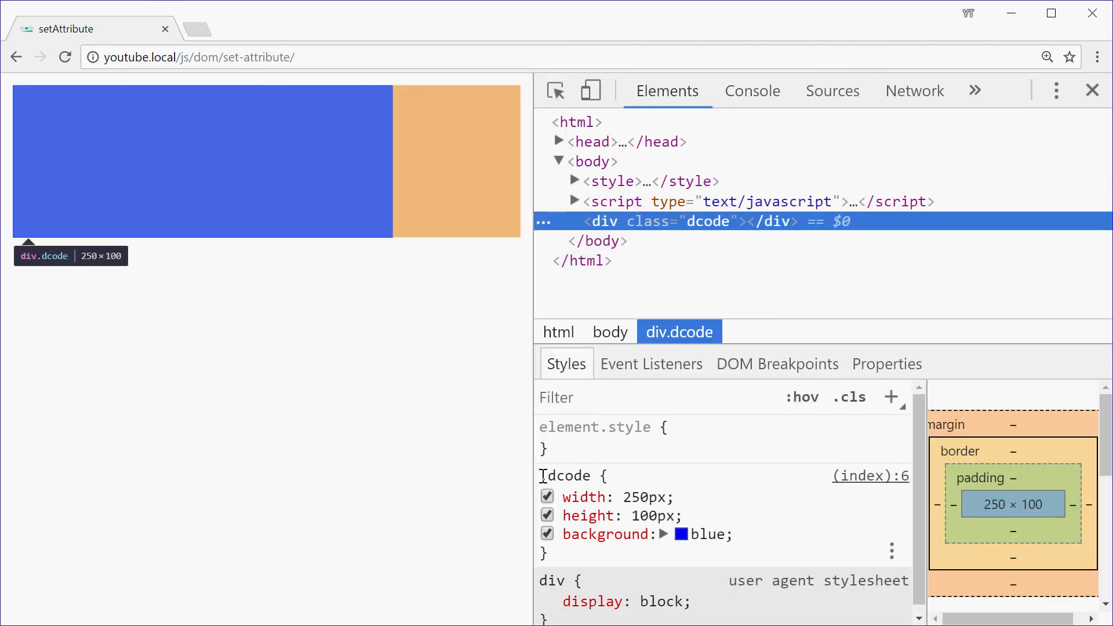
left_click(752, 90)
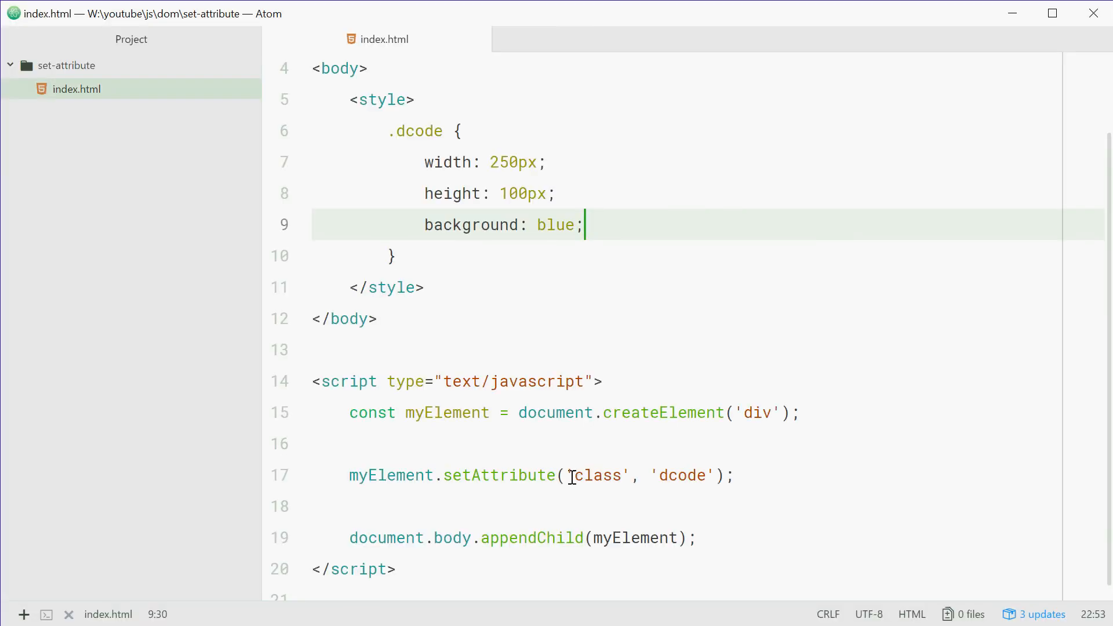
double_click(497, 476)
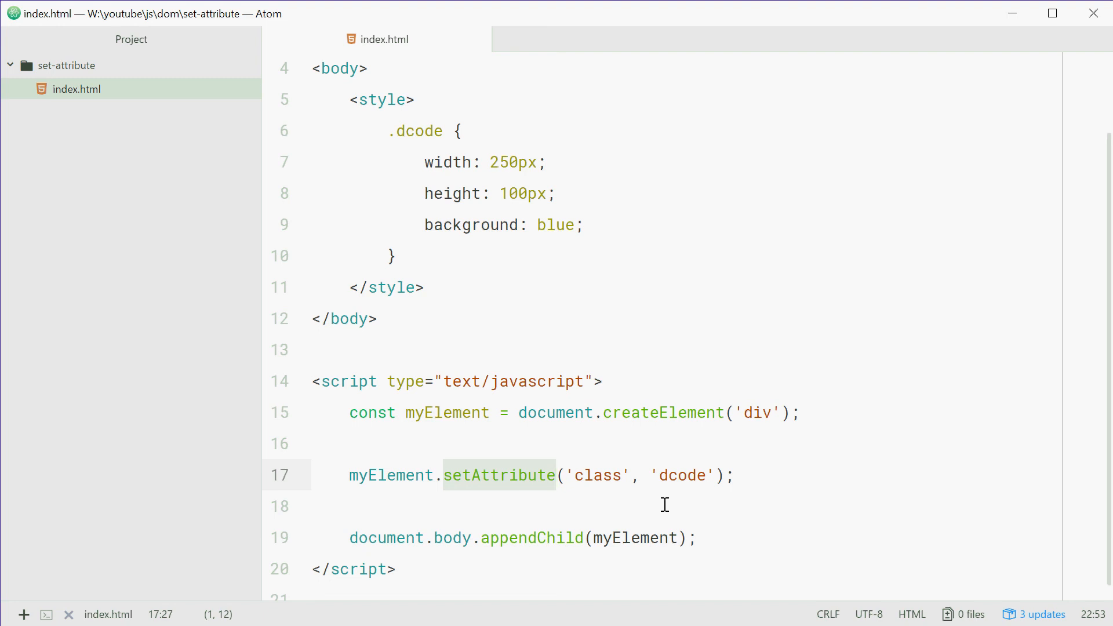